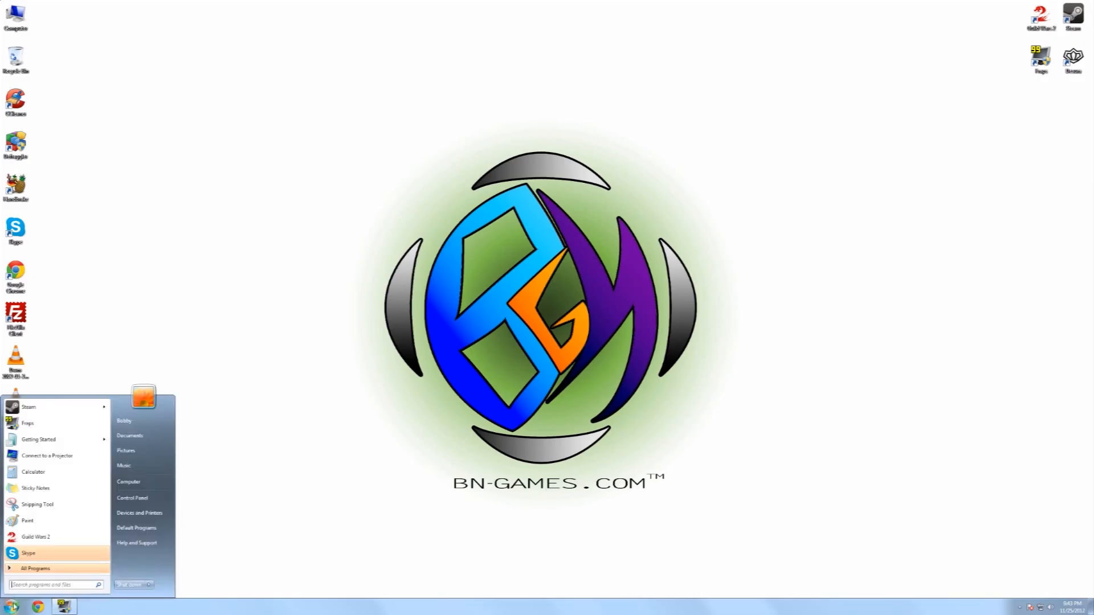
Run ipconfig /all in Command Prompt to list the full network configuration.
type("c")
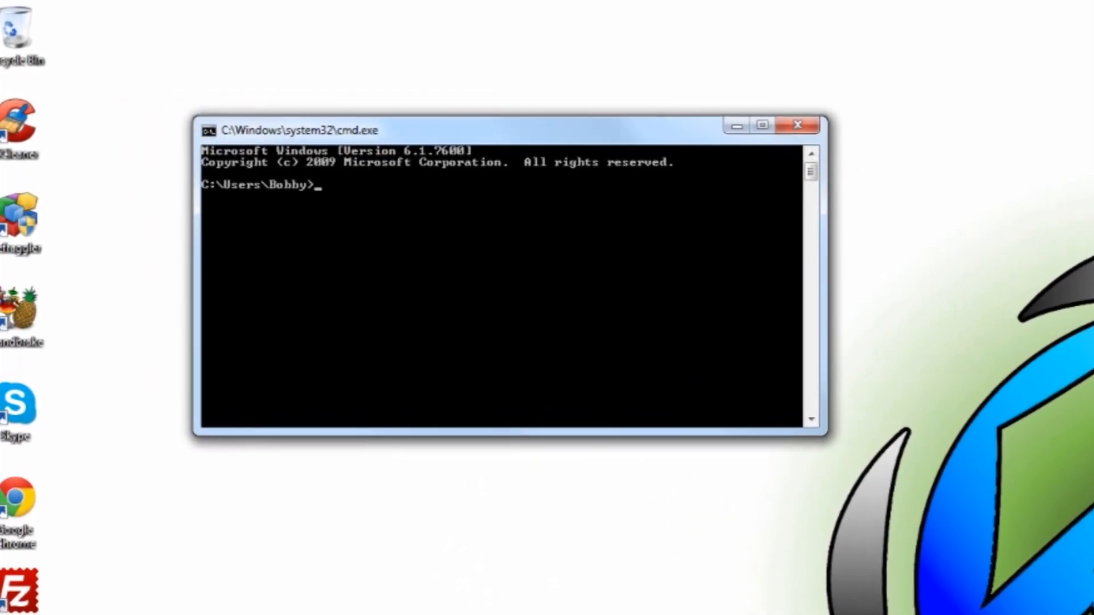
type("ipc")
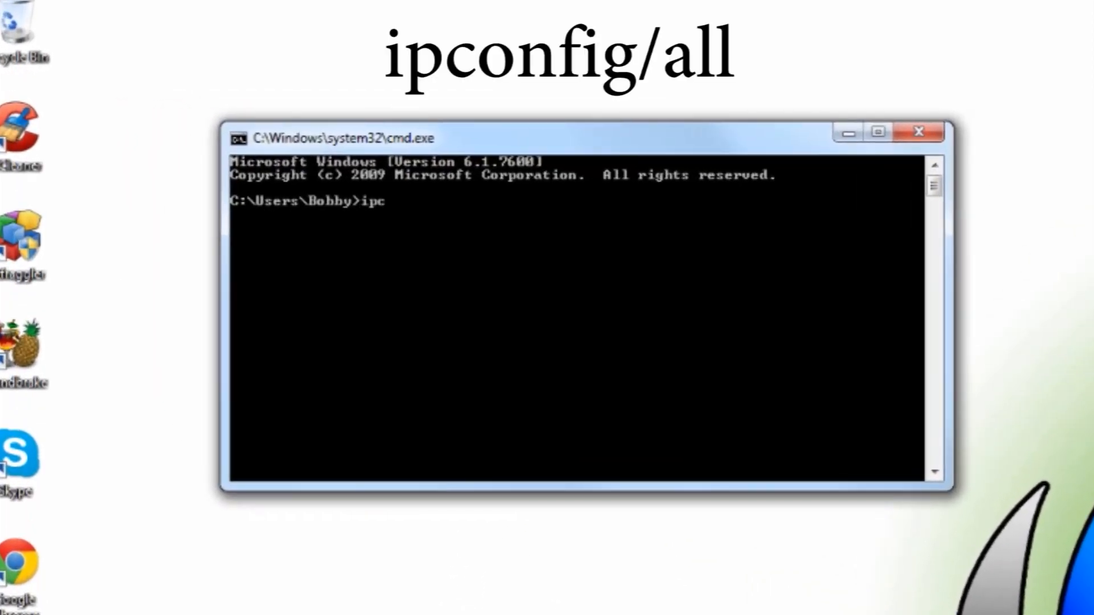
type("onfig /")
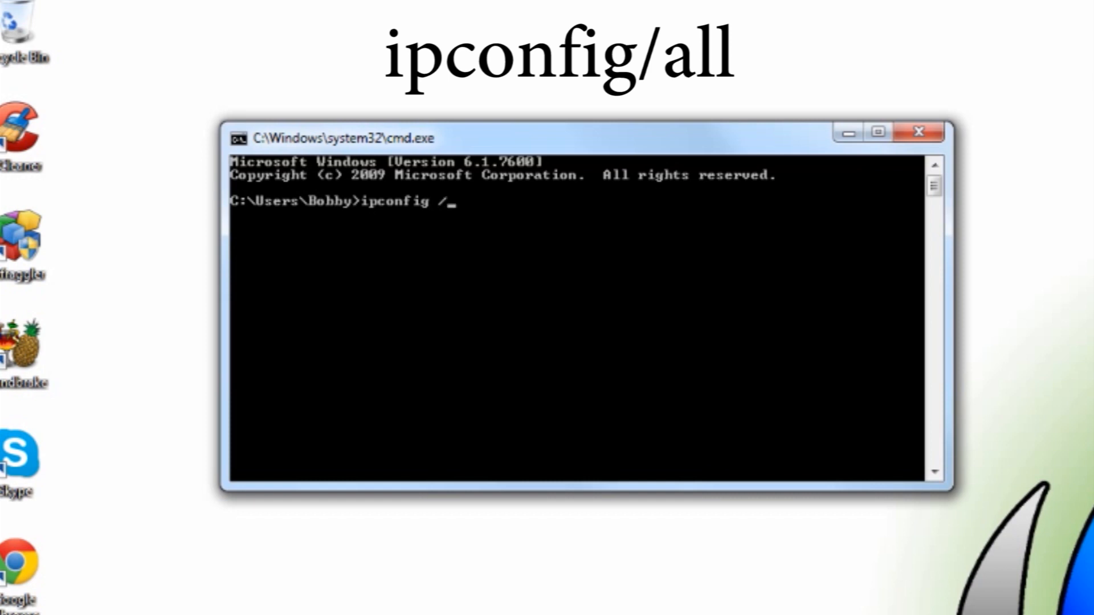
type("all")
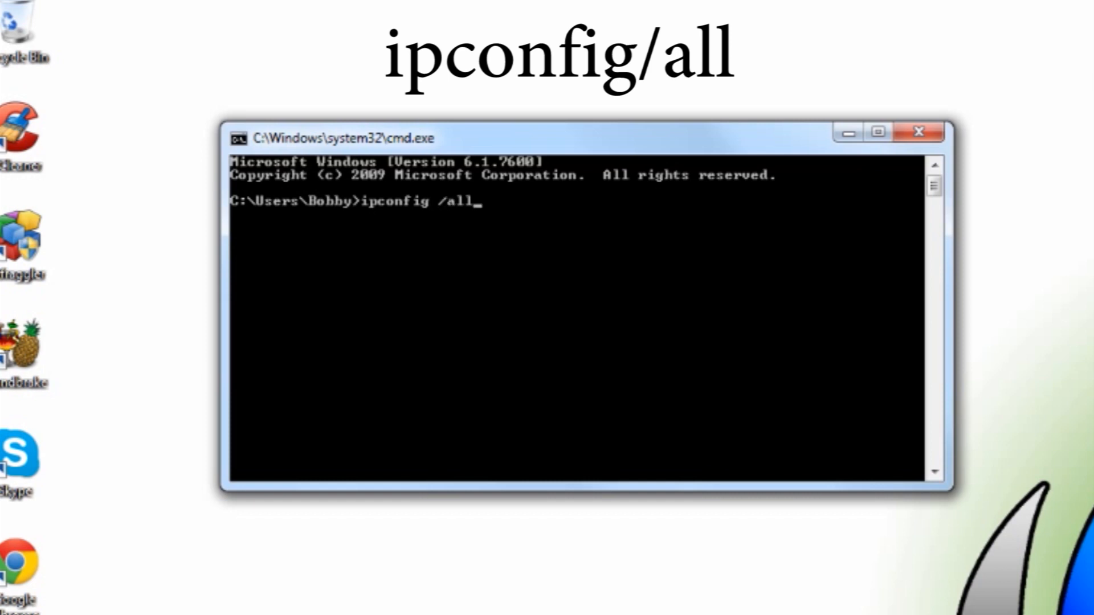
key("enter")
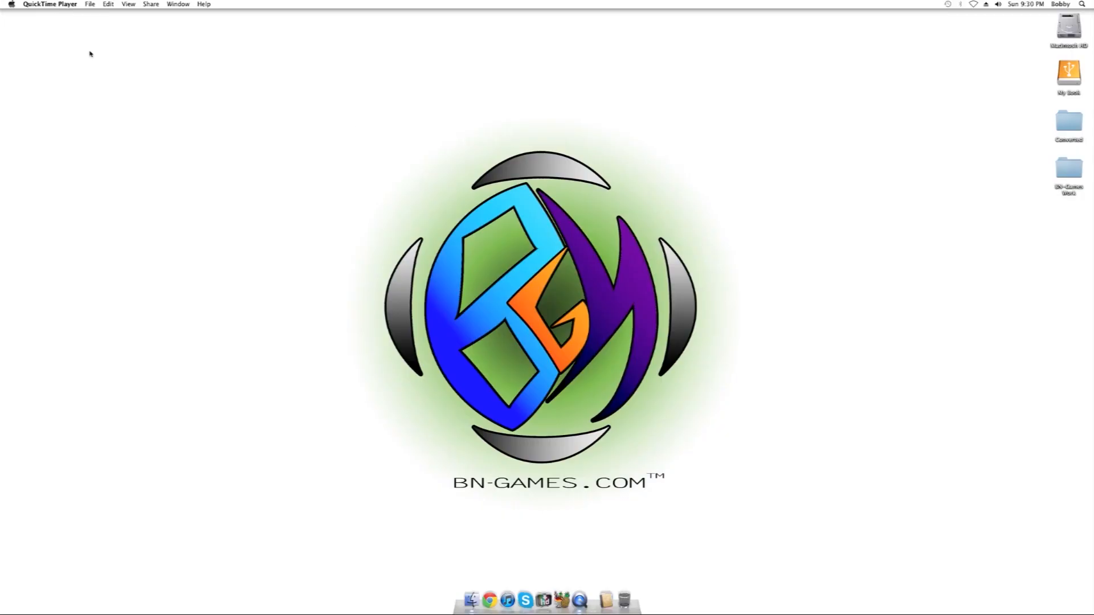
View About This Mac from the Apple menu, then close it.
left_click(11, 5)
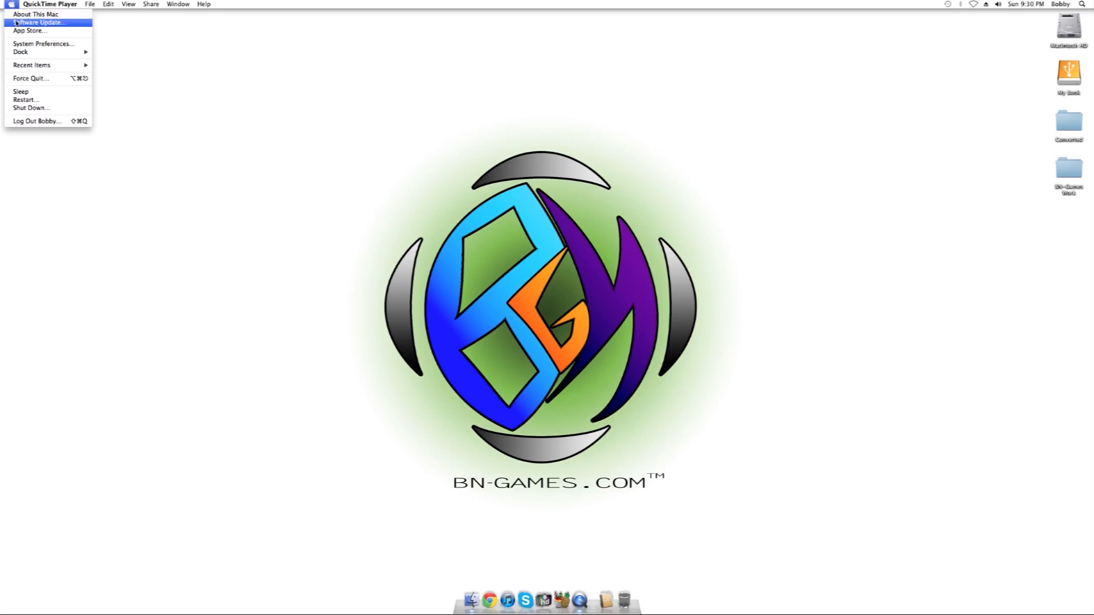
mouse_move(36, 14)
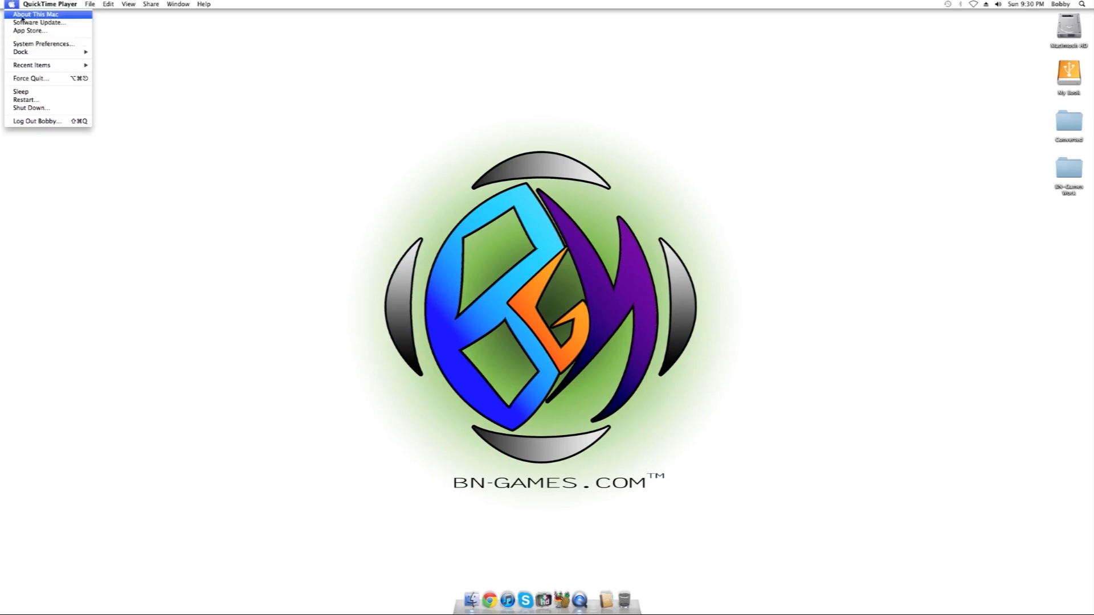
left_click(35, 14)
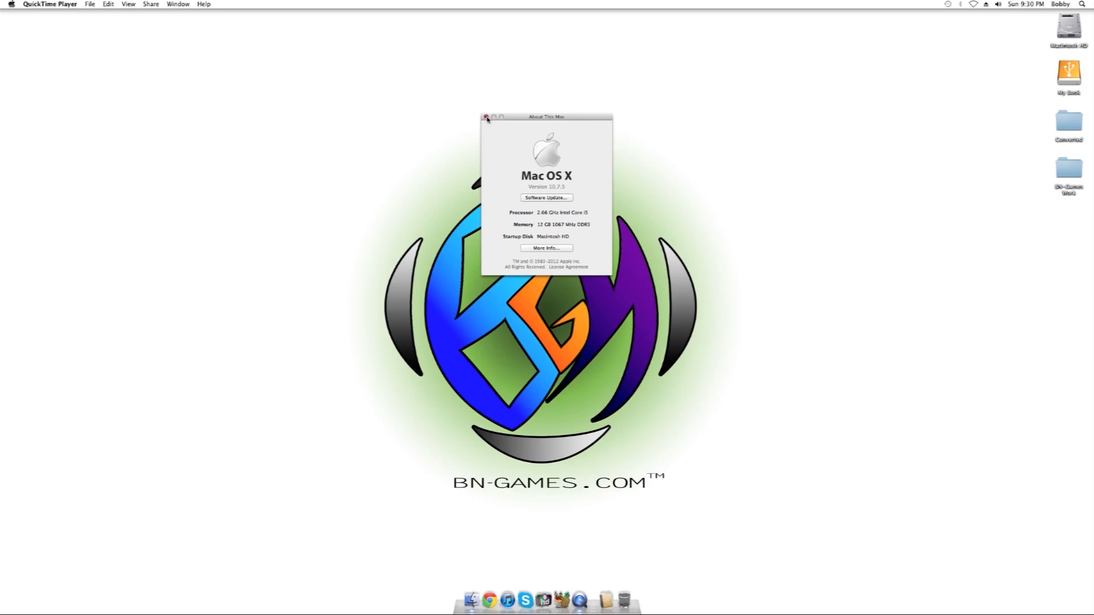
left_click(487, 116)
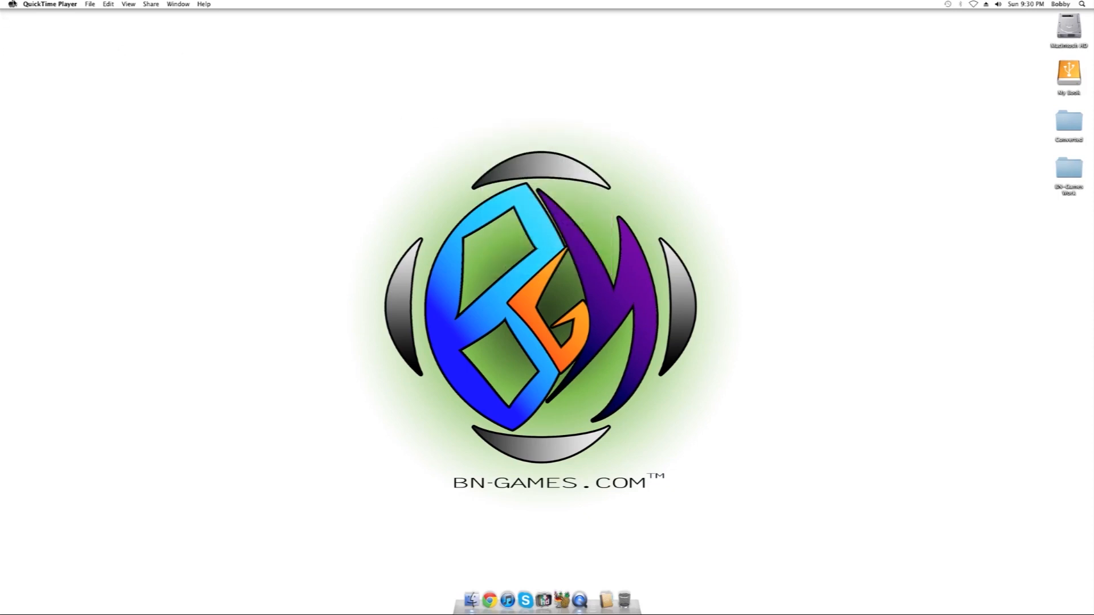
Open System Preferences from the Apple menu and go to the Network pane.
left_click(11, 4)
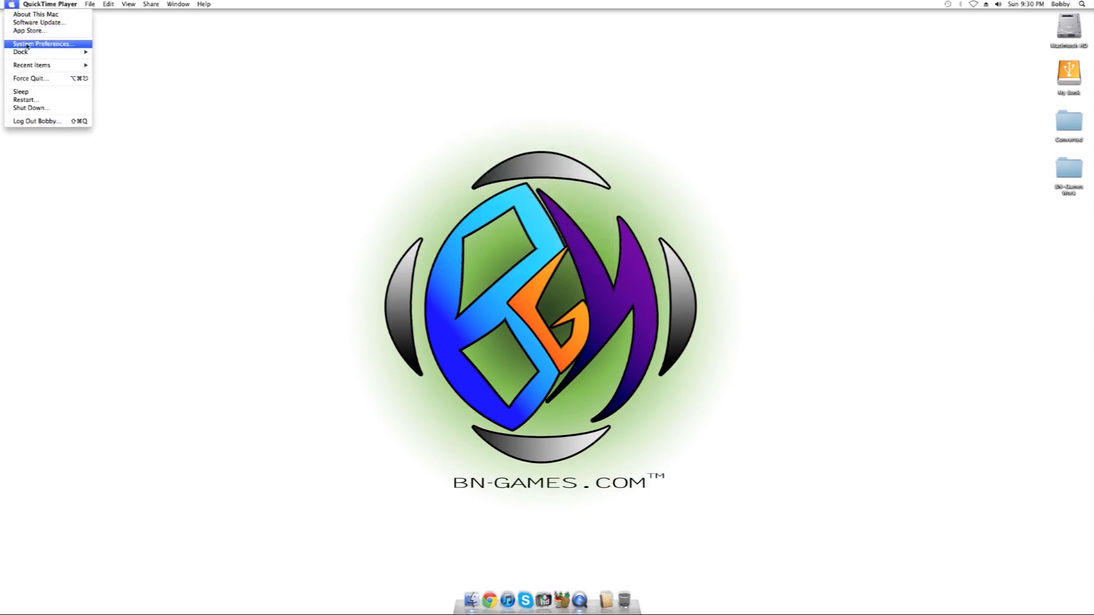
left_click(43, 43)
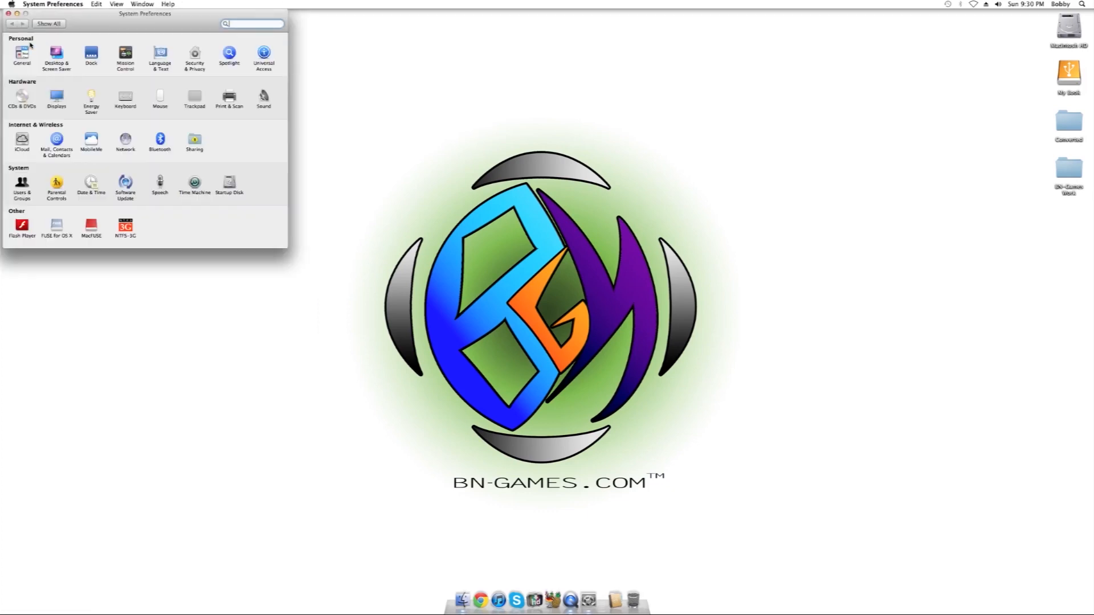
mouse_move(73, 85)
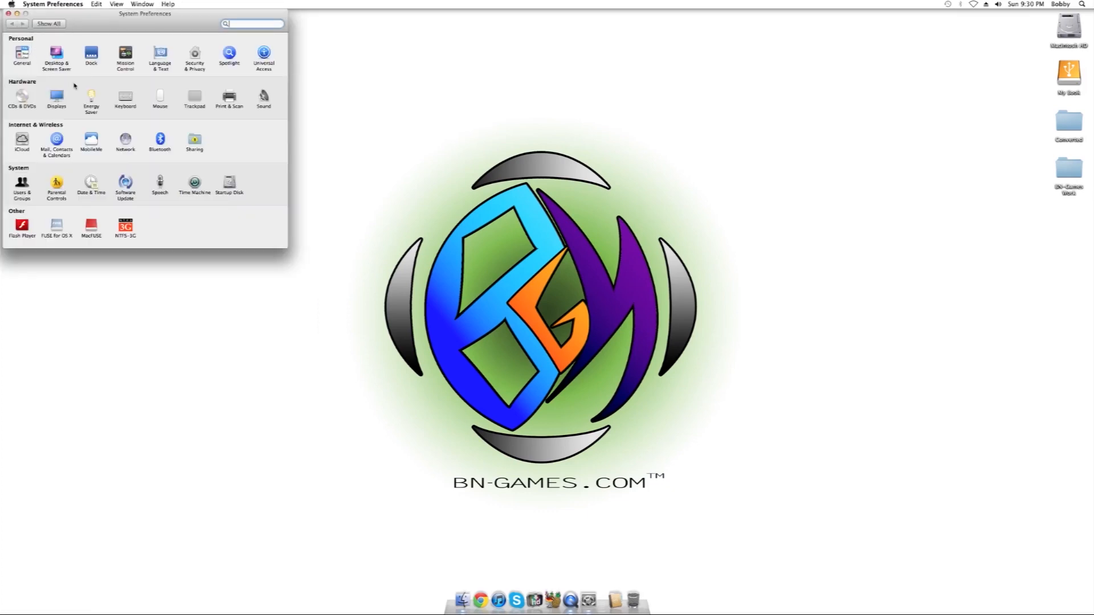
left_click(125, 141)
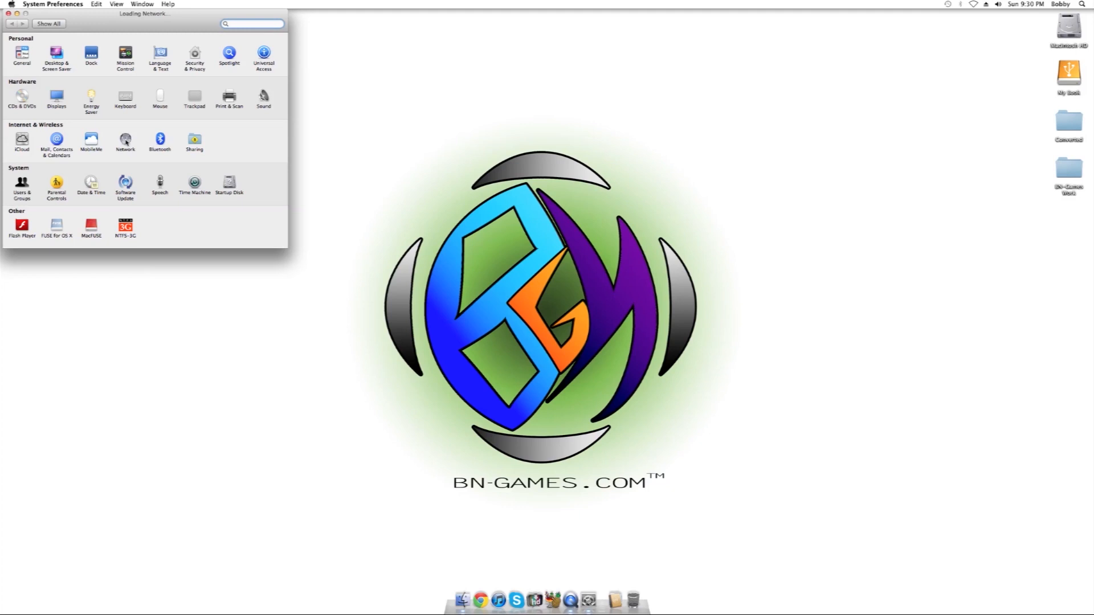
left_click(124, 139)
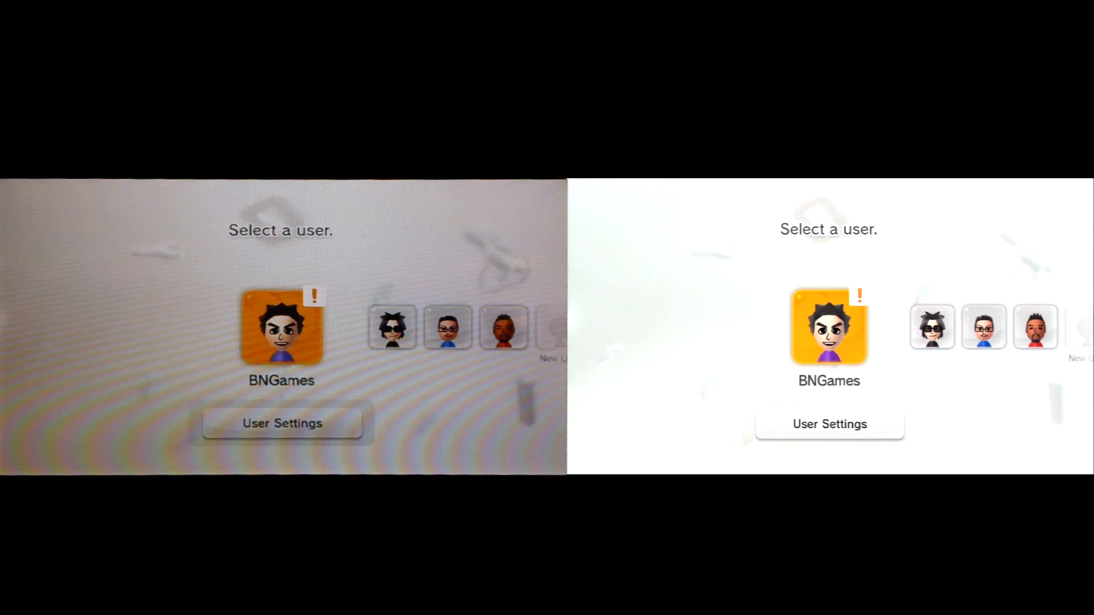
Sign in with the first user profile and open System Settings from the Wii U Menu.
left_click(282, 327)
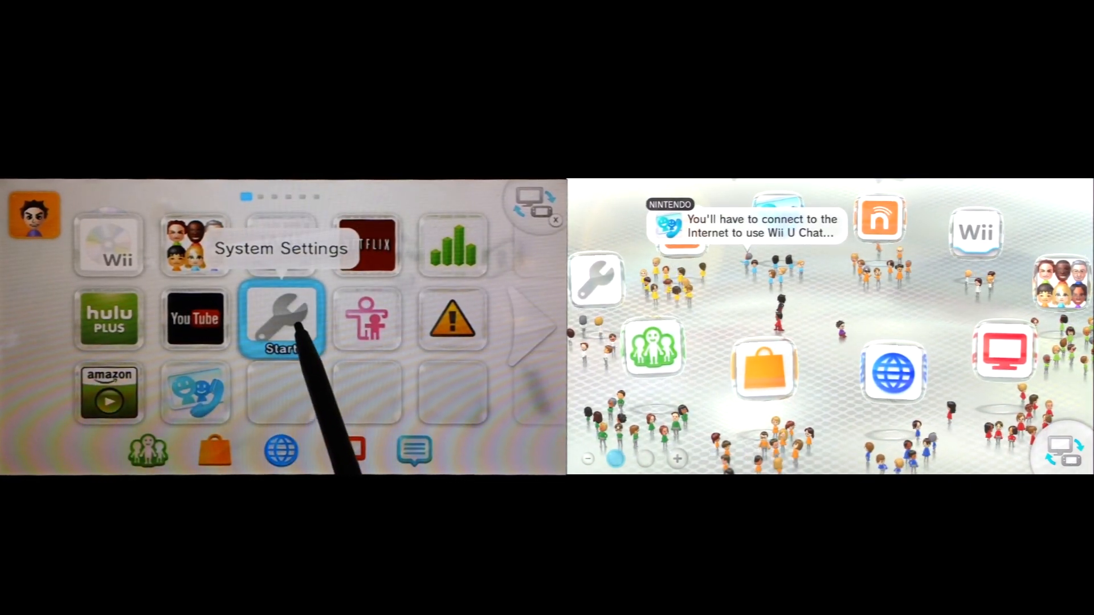
left_click(282, 322)
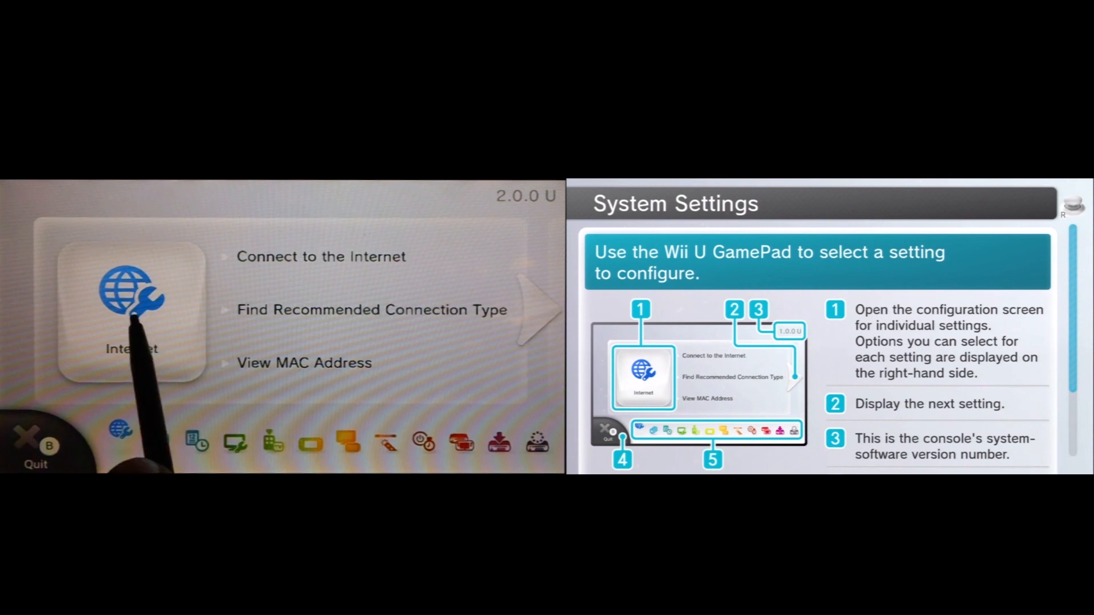
Go to Internet > Connect to the Internet and choose the BN-Games.com Wi-Fi network.
left_click(129, 299)
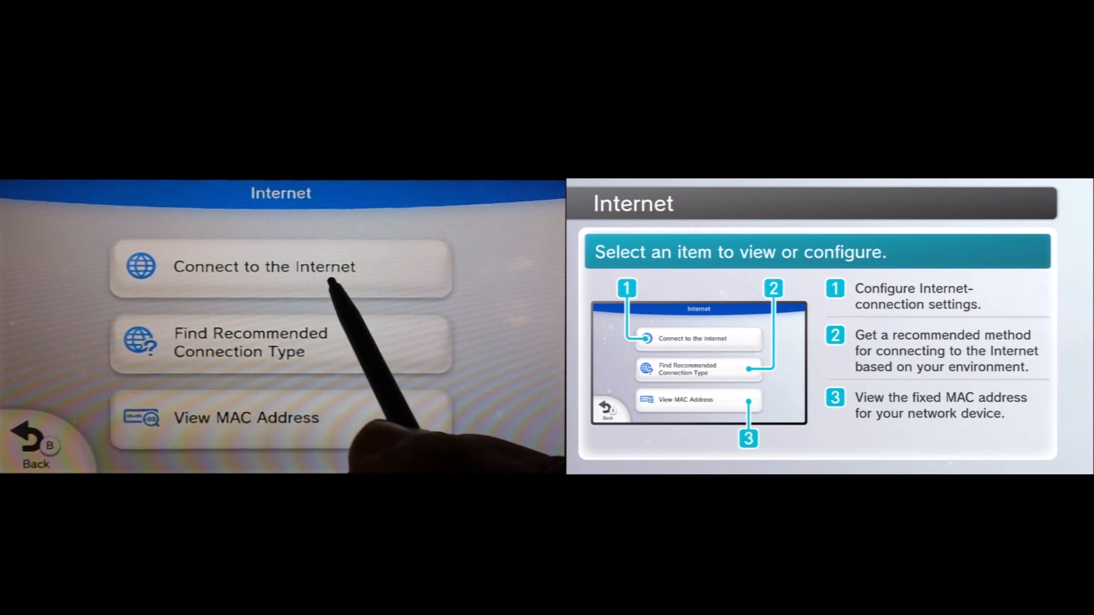
left_click(281, 267)
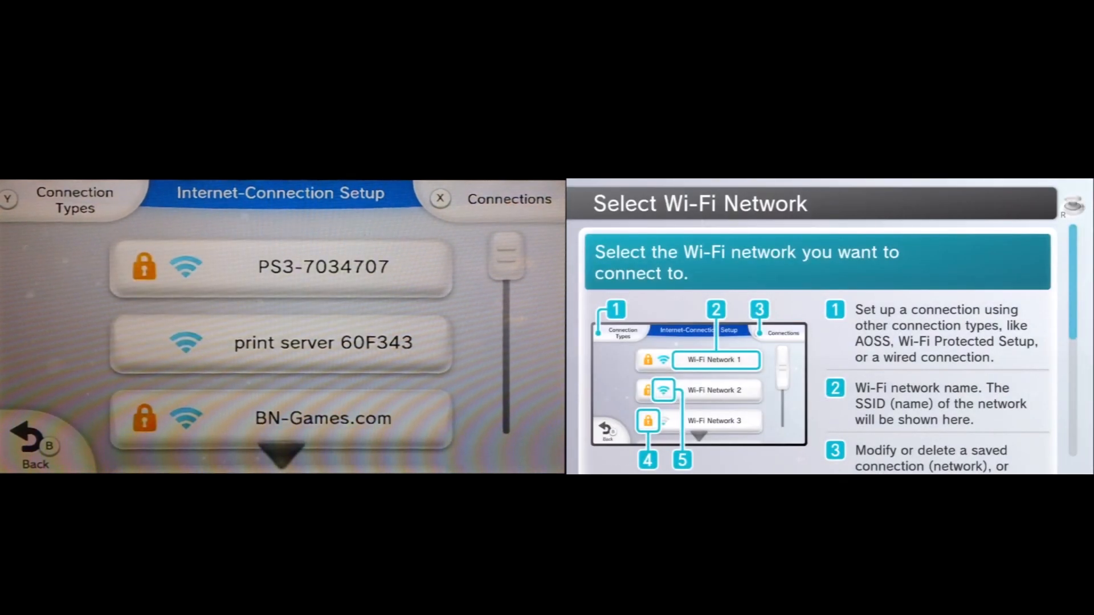
left_click_drag(506, 259, 506, 293)
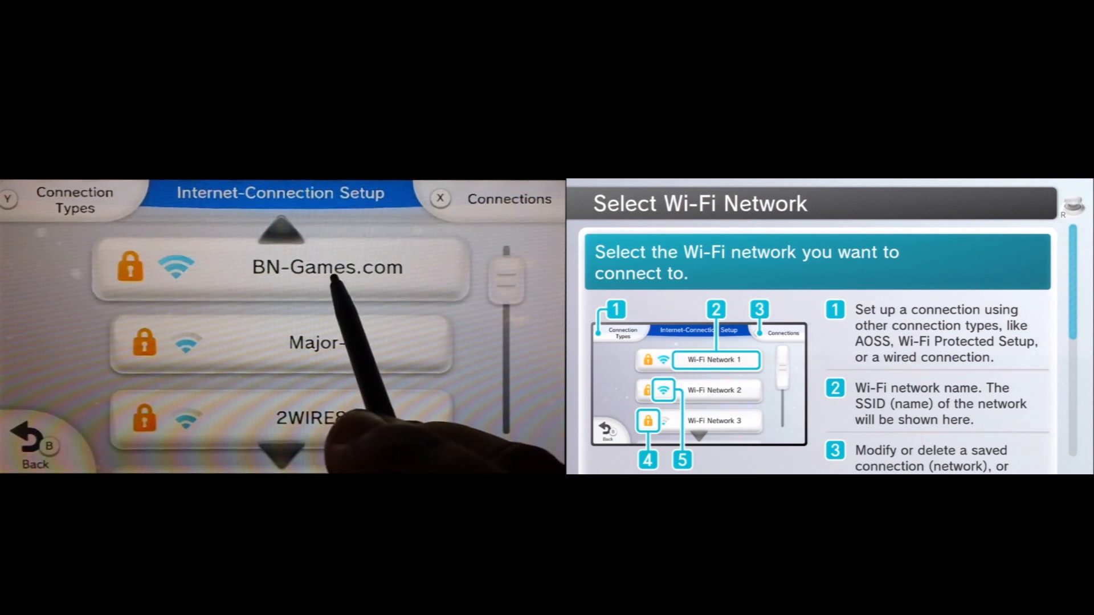
left_click(326, 267)
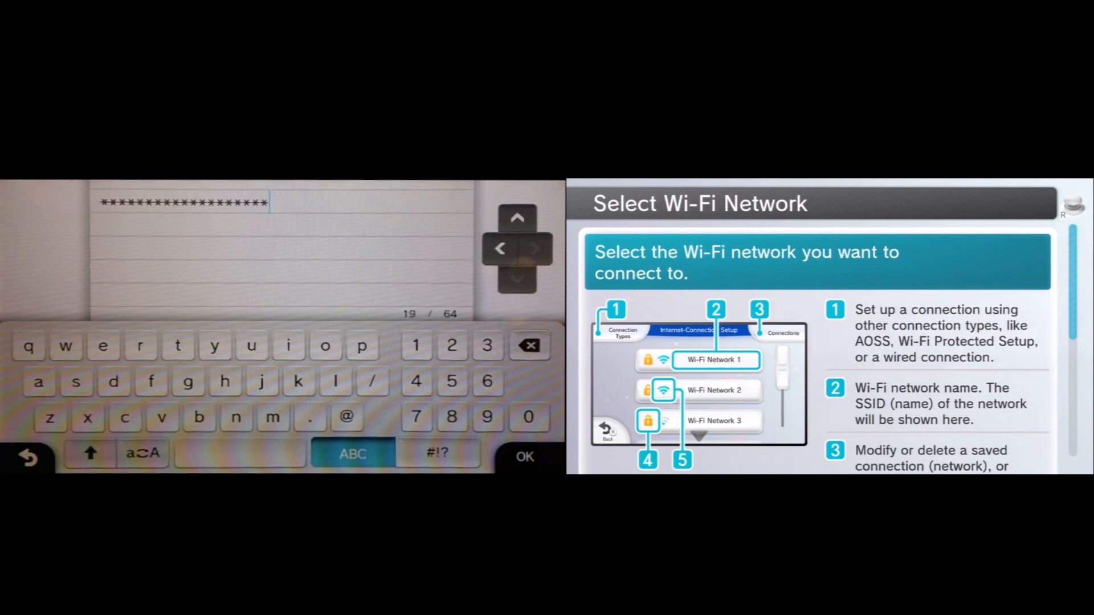
Submit the Wi-Fi password and let the connection test run, which fails.
left_click(523, 457)
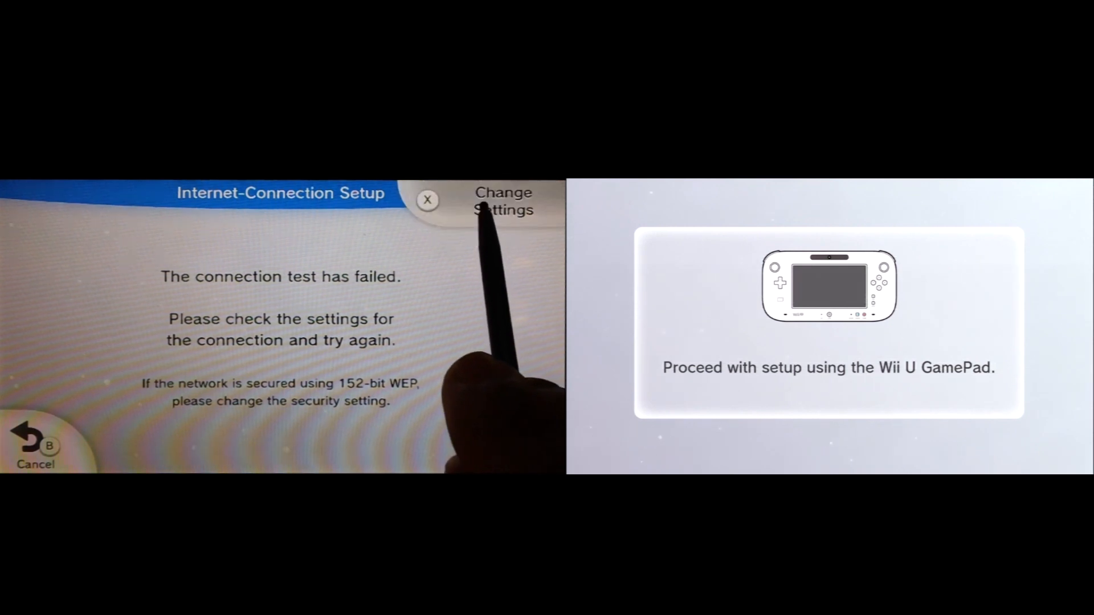
Change the failed connection's settings, reselect the security type and confirm the password.
left_click(502, 200)
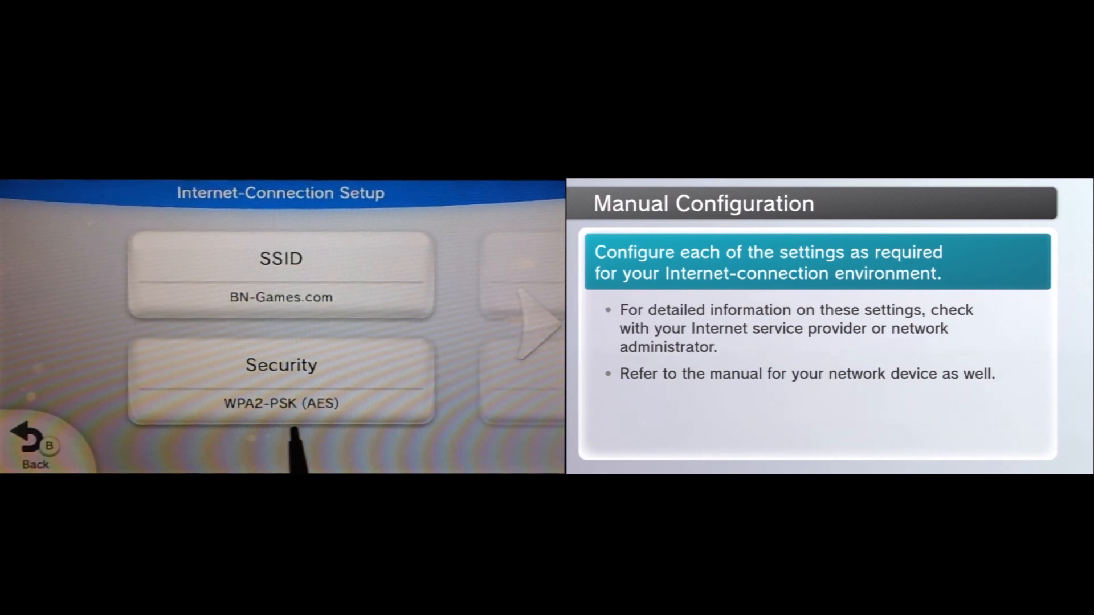
left_click(280, 383)
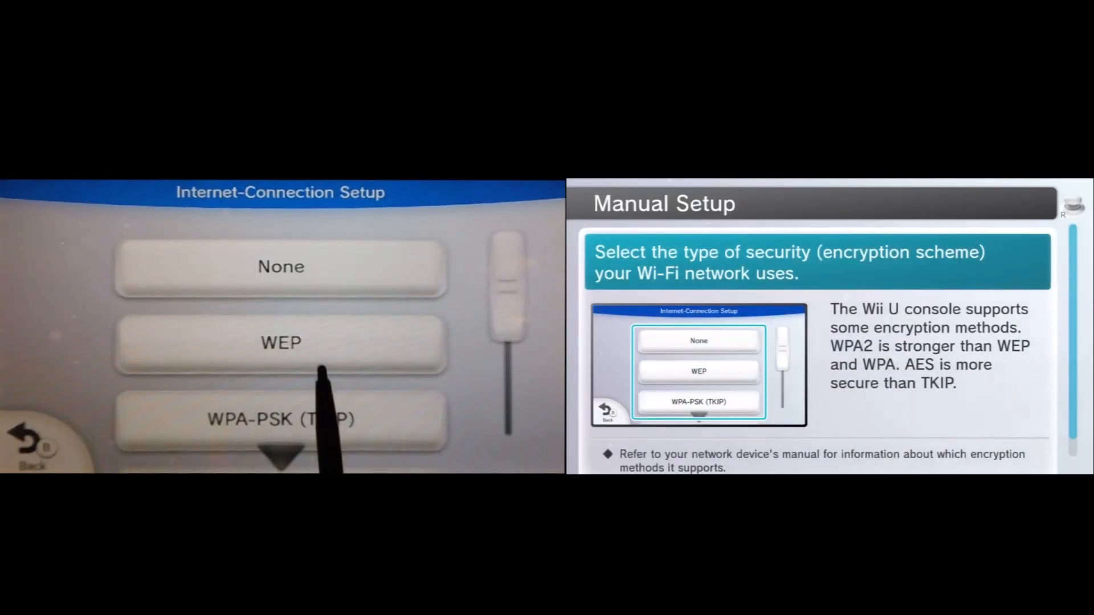
scroll("down", 3)
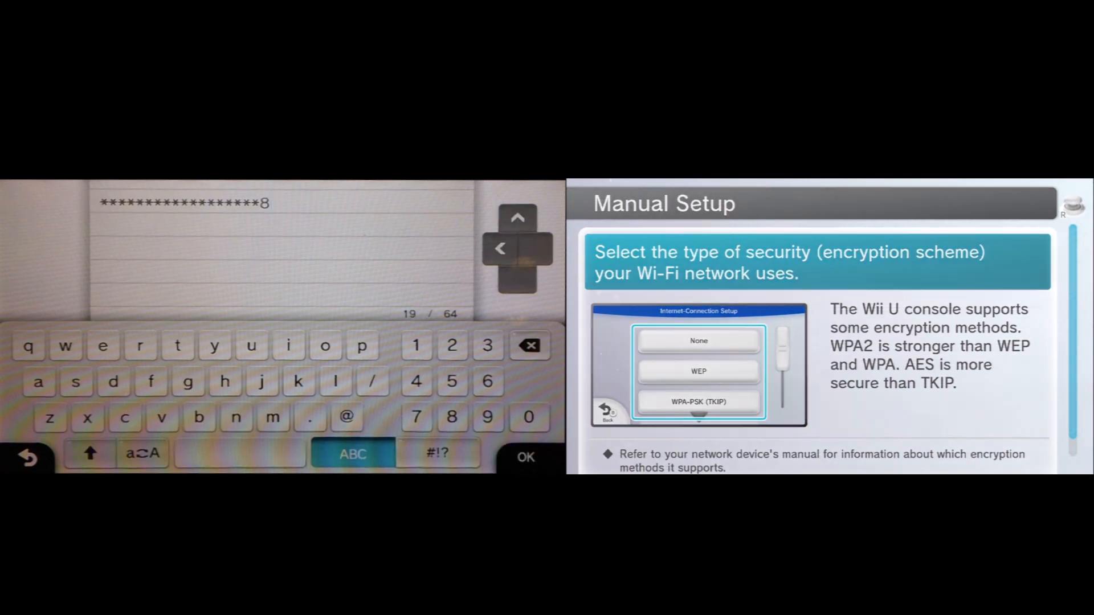
left_click(524, 457)
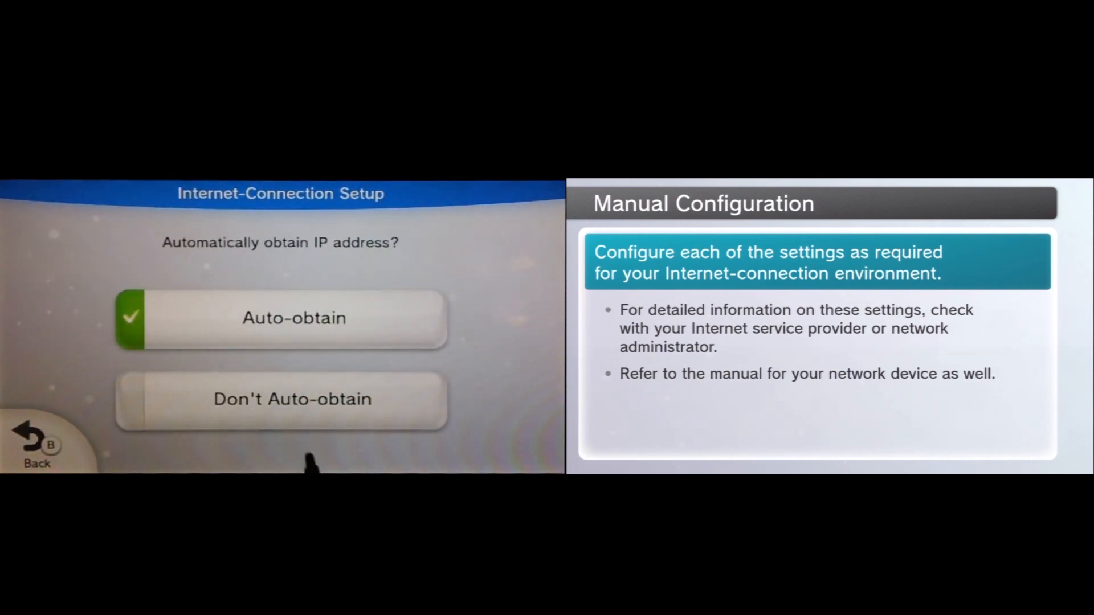
Choose Don't Auto-obtain so the IP address is entered manually.
left_click(290, 399)
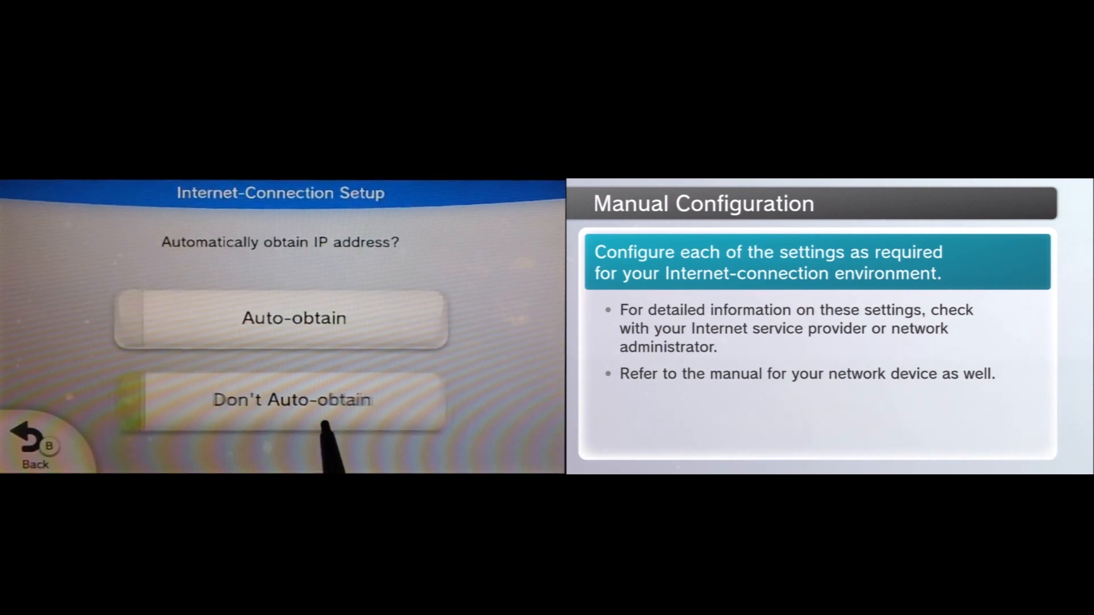
left_click(291, 398)
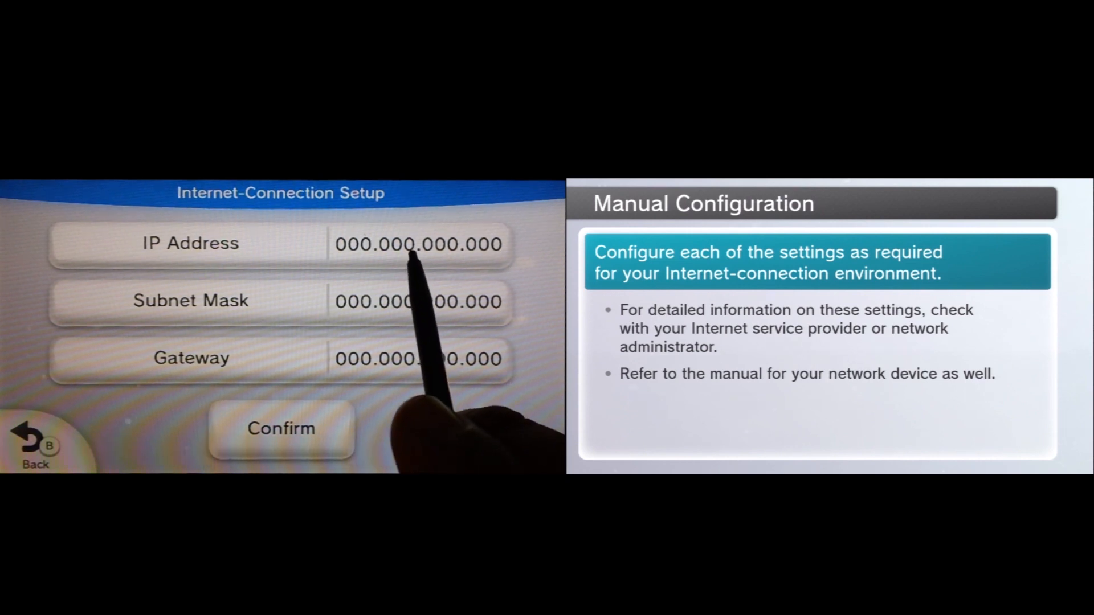
Enter the IP address 192.168.0.22.
left_click(418, 244)
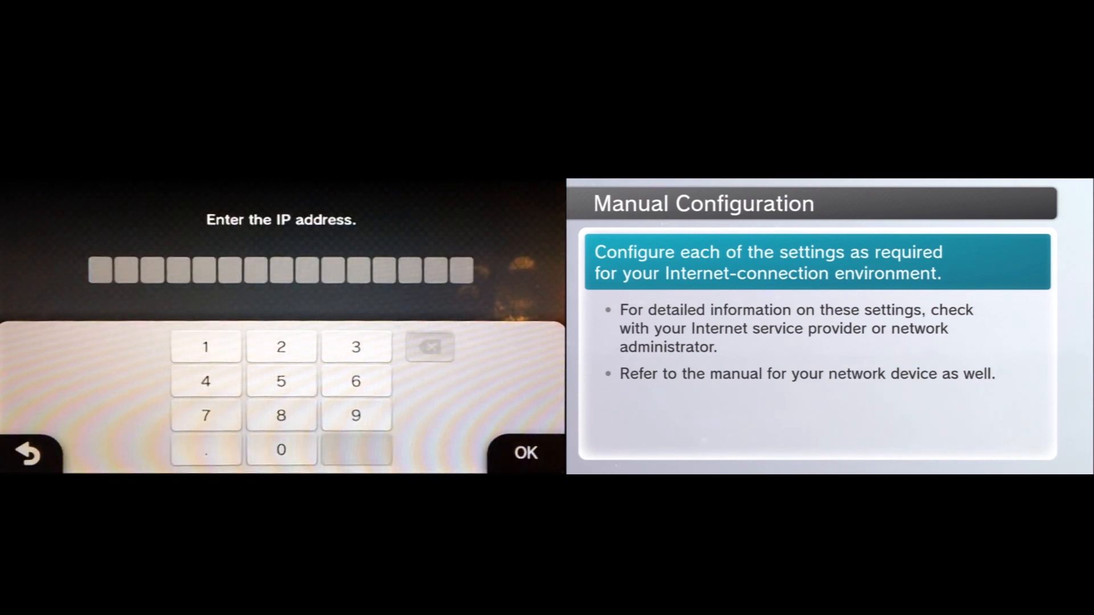
left_click(205, 346)
type("192.168.0.")
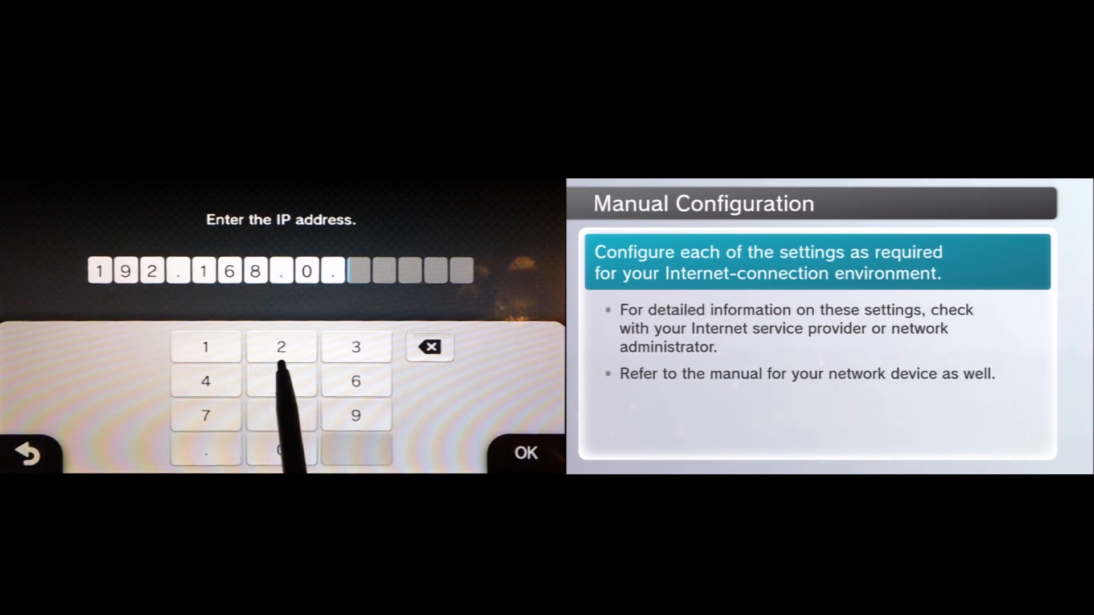
left_click(280, 347)
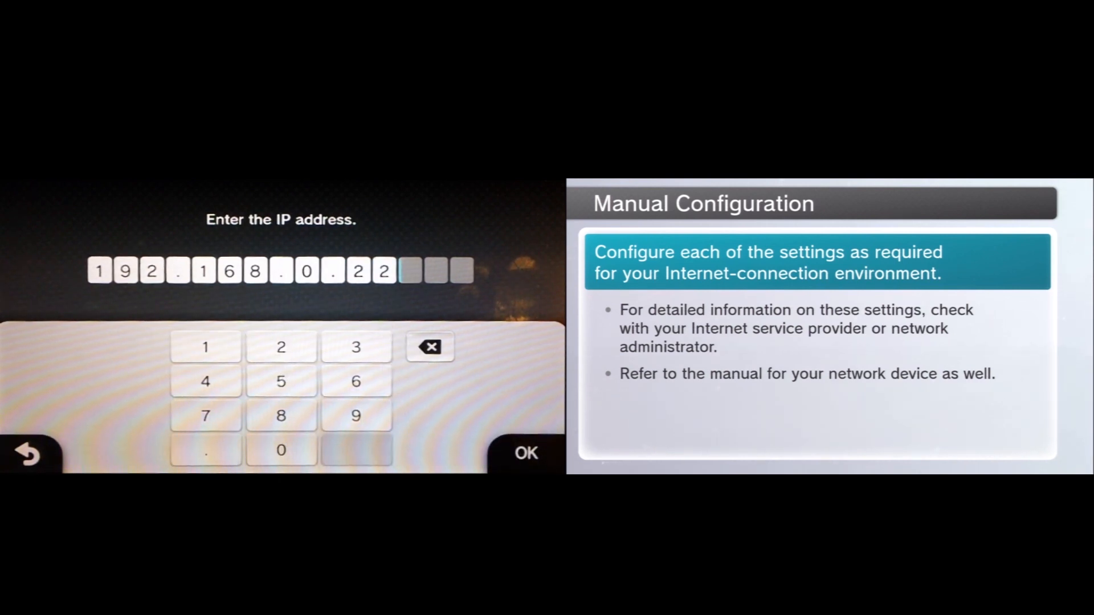
left_click(524, 452)
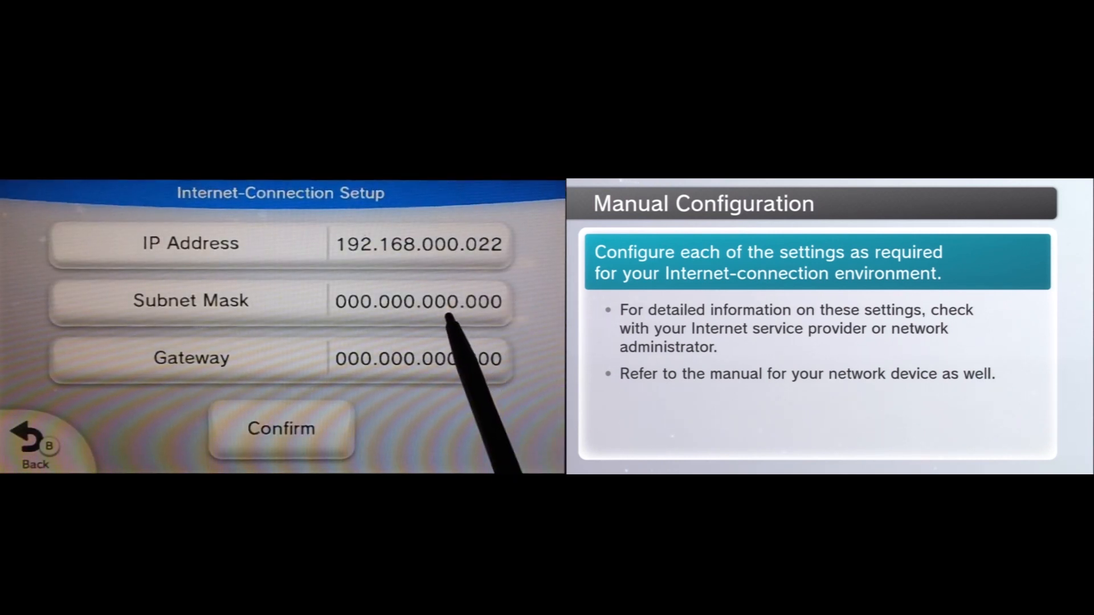
Enter the subnet mask 255.255.255.0.
left_click(418, 301)
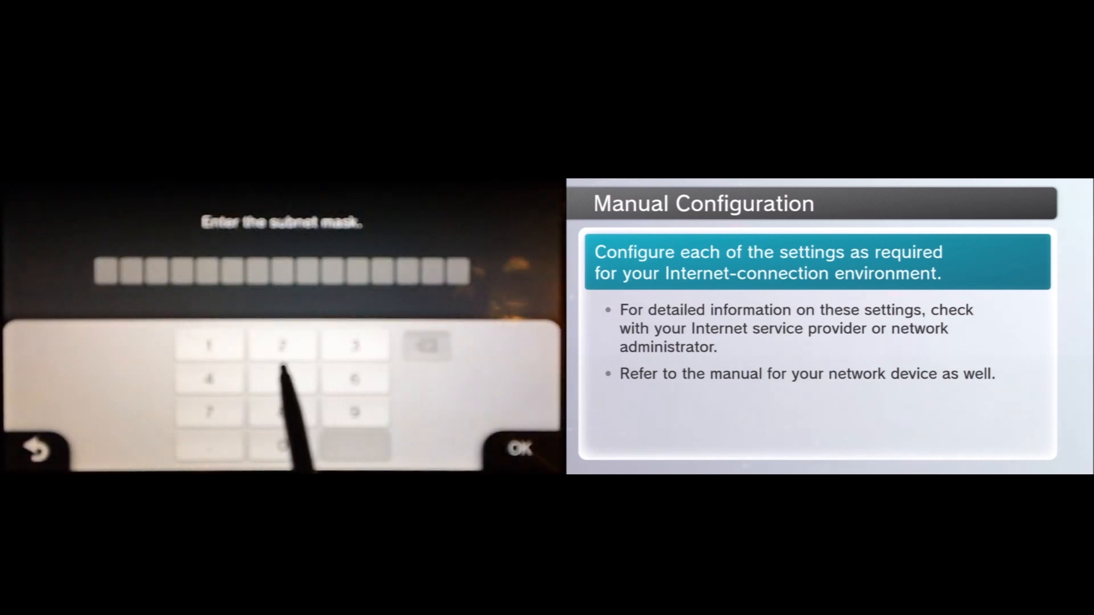
left_click(281, 380)
type("255.255.255")
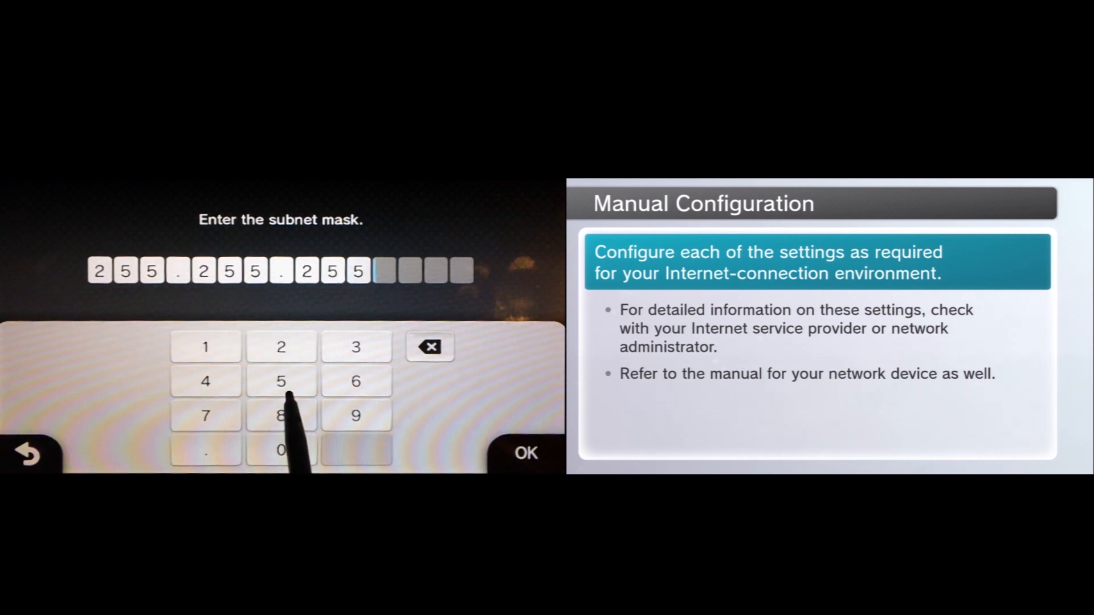
left_click(282, 449)
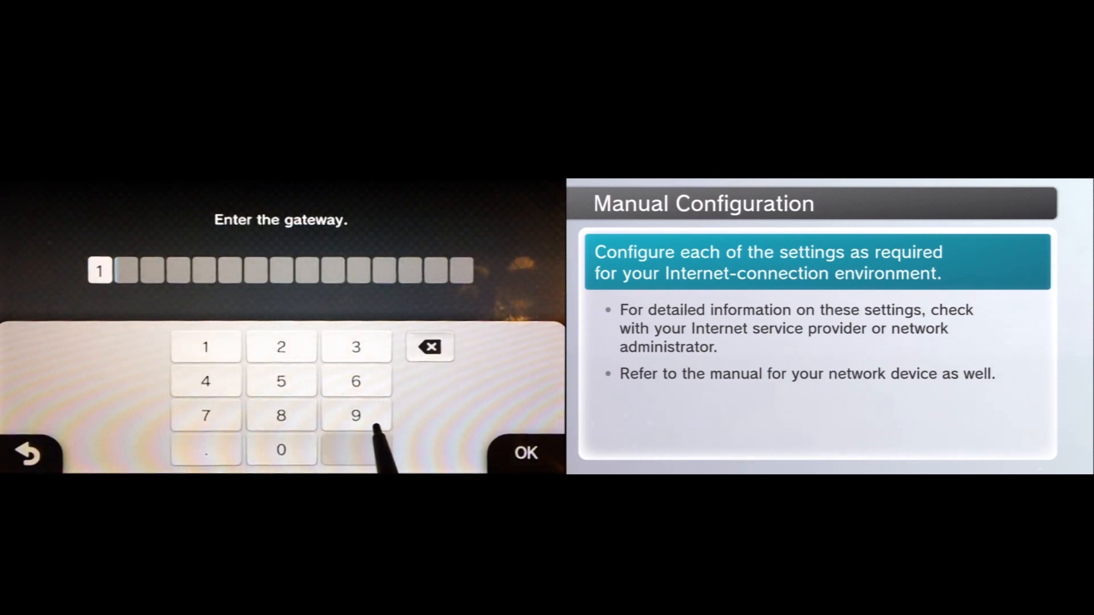
Enter the gateway 192.168.0.1.
left_click(356, 415)
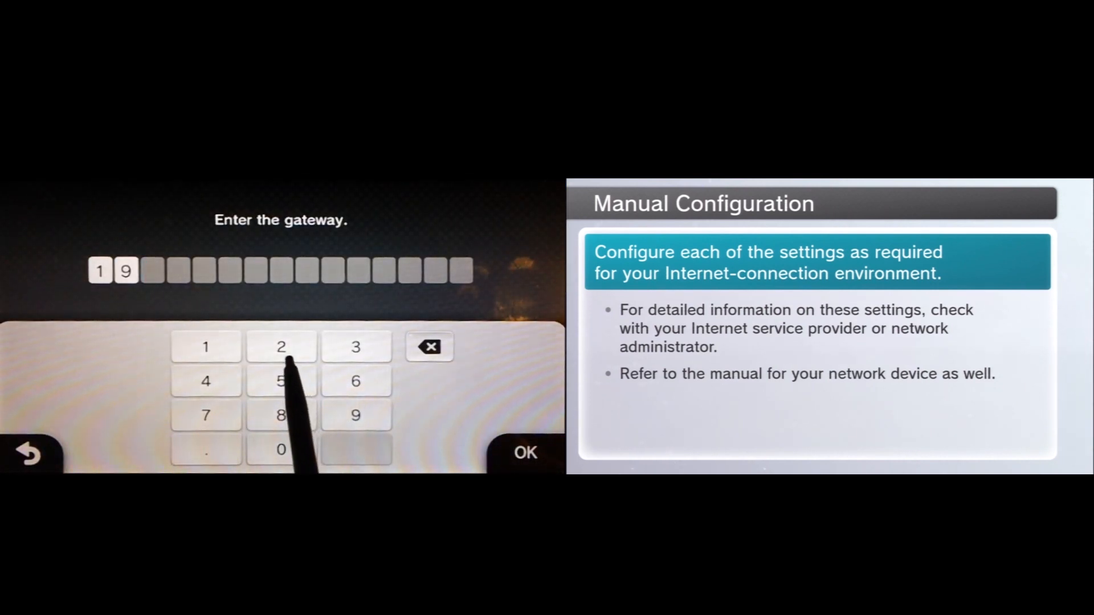
left_click(280, 347)
type("2.168.0.1")
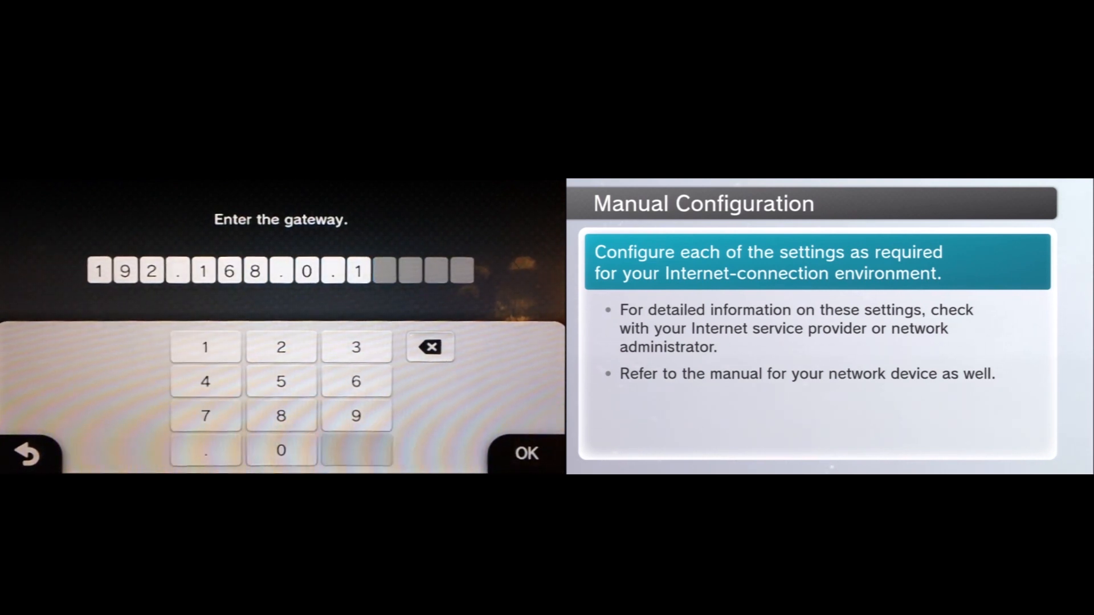
left_click(525, 453)
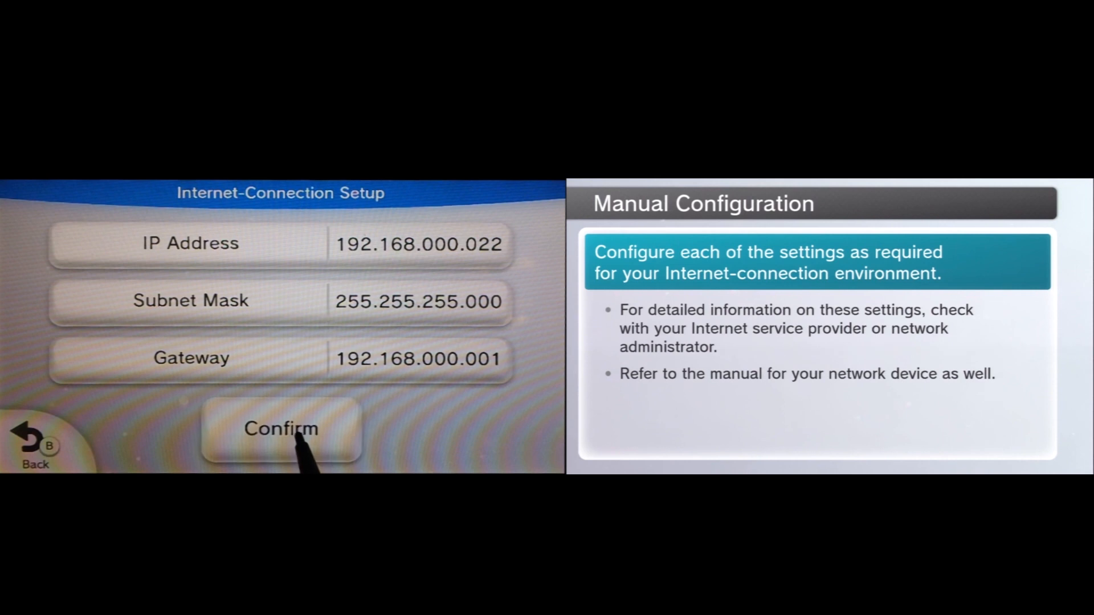
Apply the addresses and choose to configure DNS settings now.
left_click(281, 428)
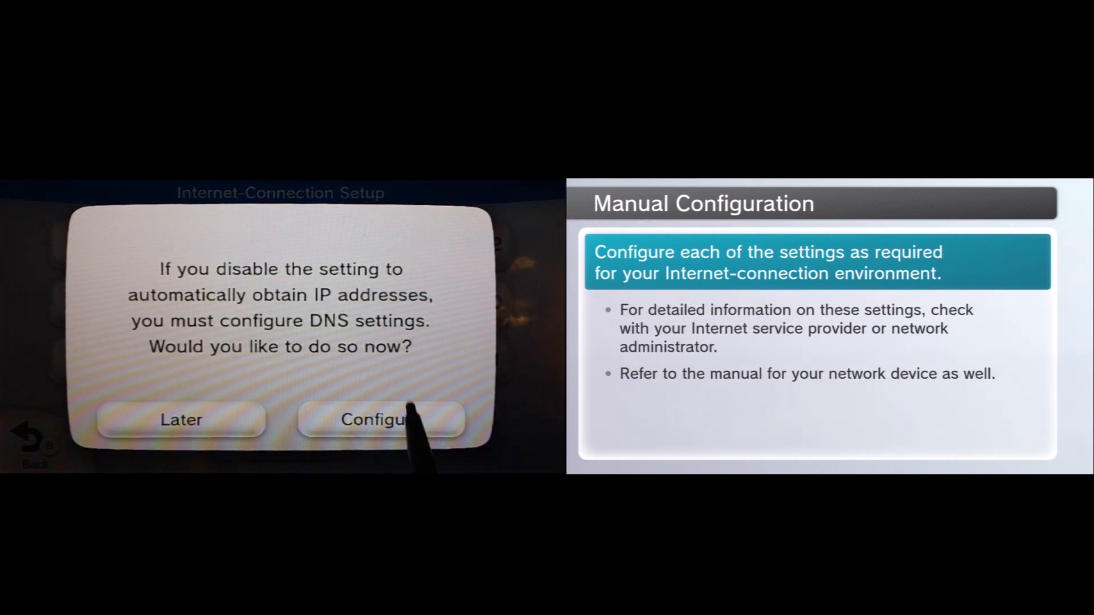
left_click(380, 420)
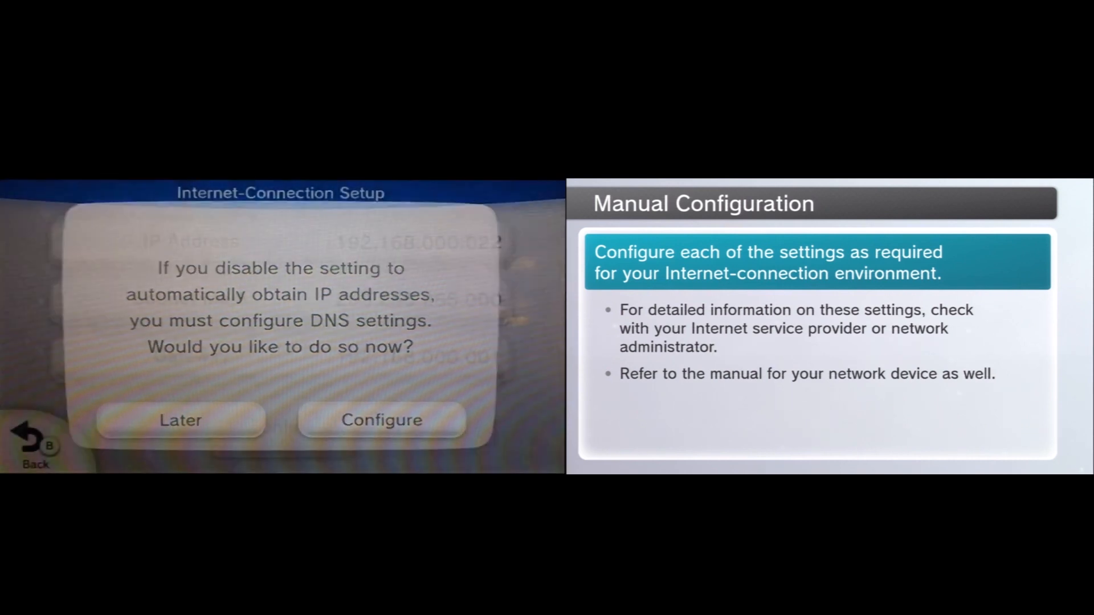
left_click(381, 420)
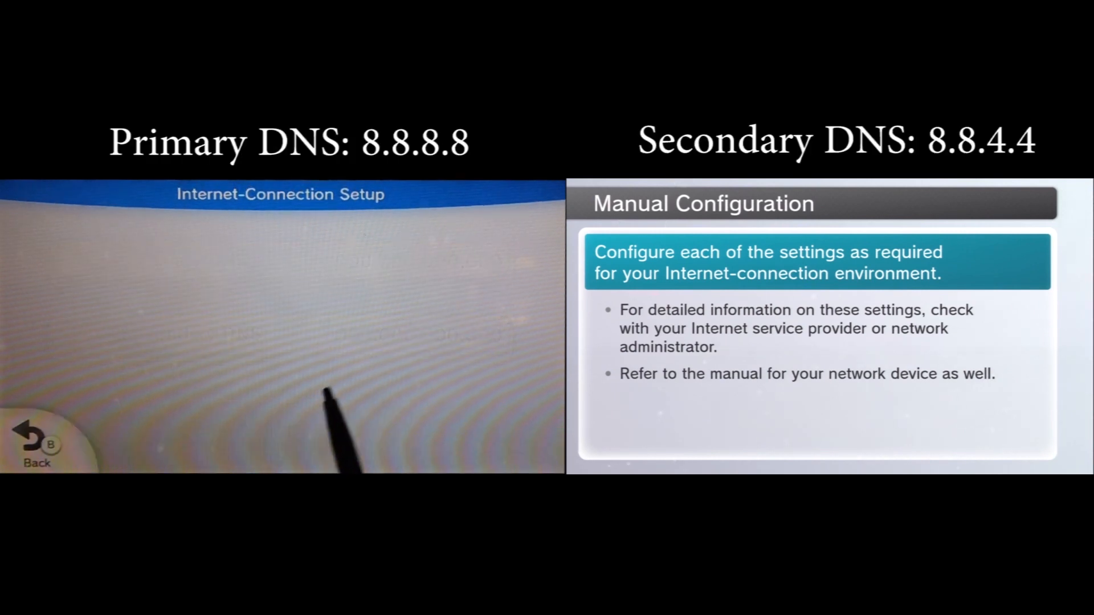
Set primary DNS 8.8.8.8 and secondary DNS 8.8.4.4 and apply them.
left_click(281, 415)
type("8.8.4.4")
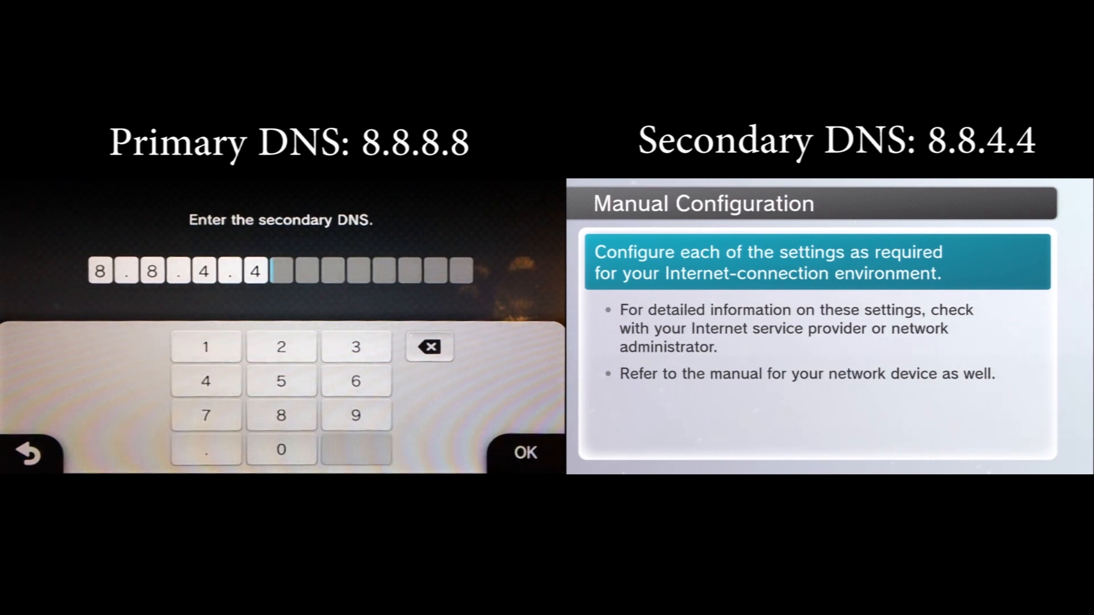
left_click(524, 452)
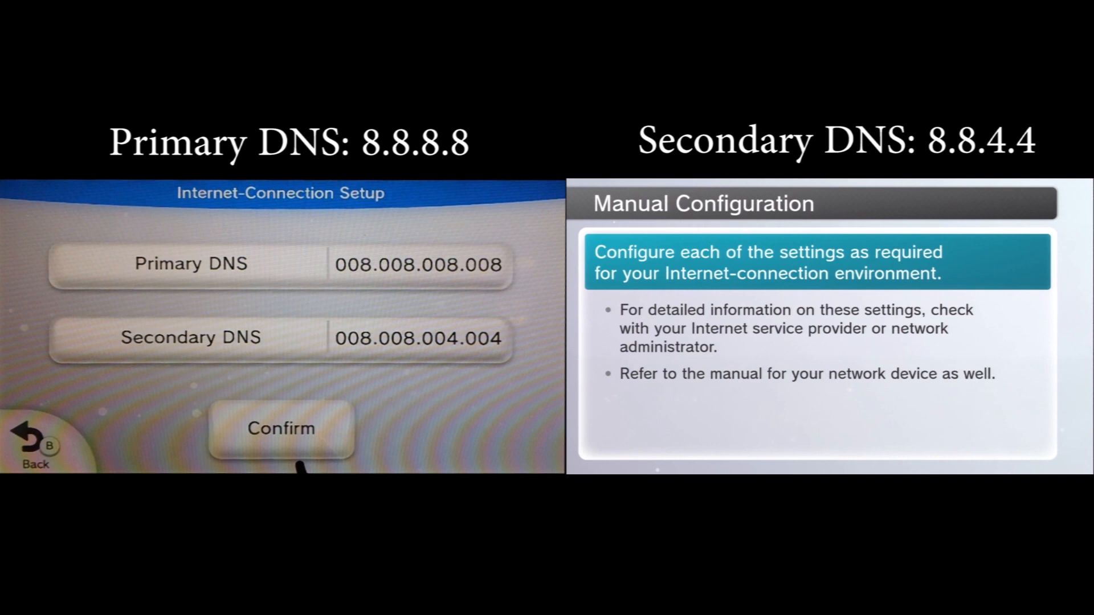
left_click(281, 428)
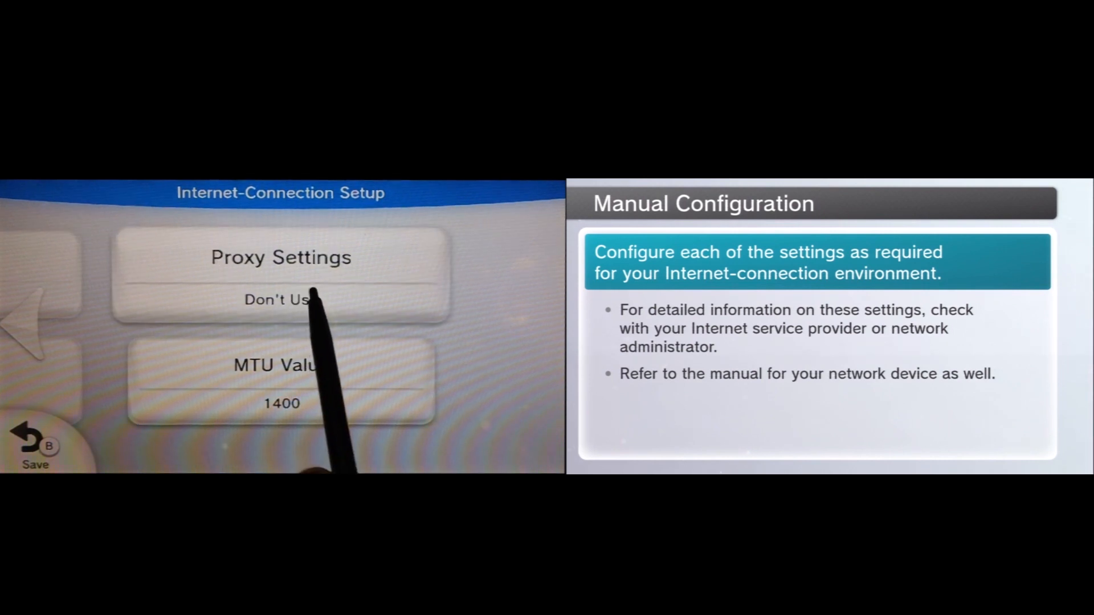
Leave the proxy set to Don't Set.
left_click(280, 275)
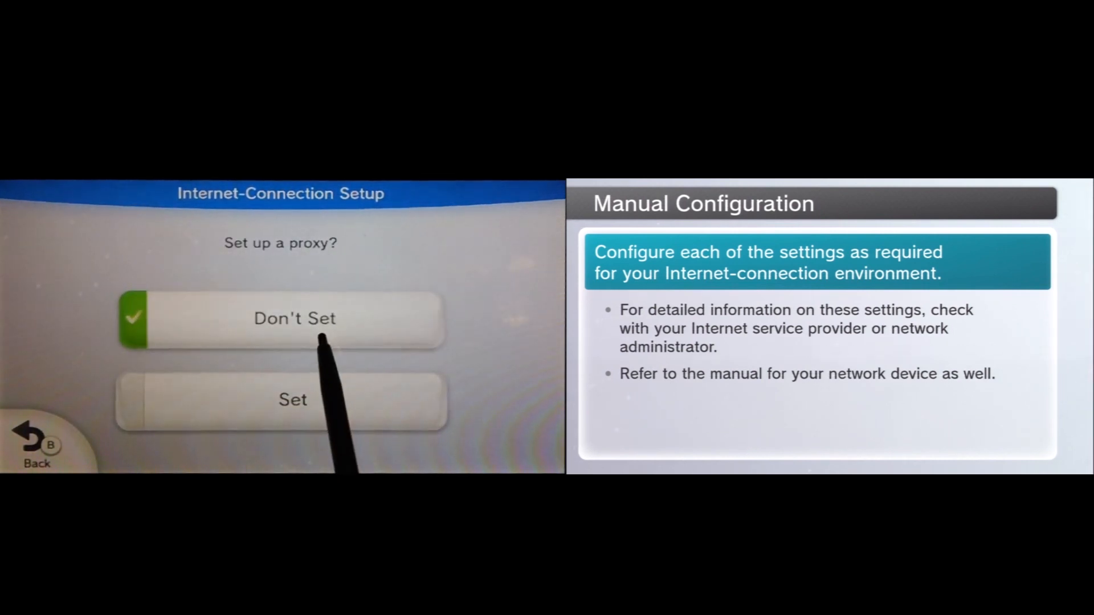
left_click(294, 318)
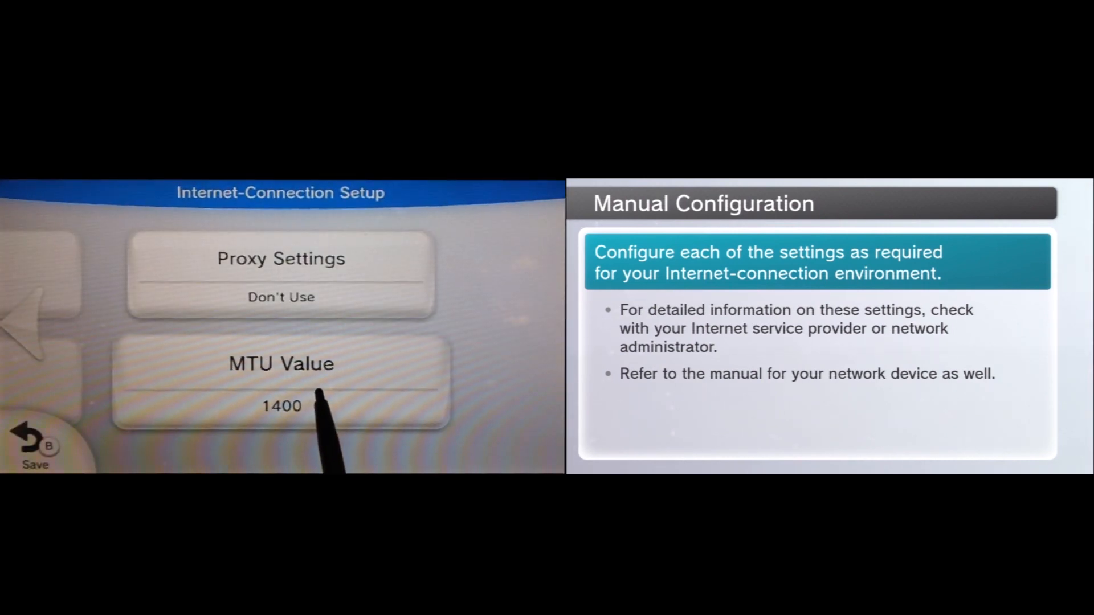
Change the MTU value to 1500 and save the edited connection settings.
left_click(281, 384)
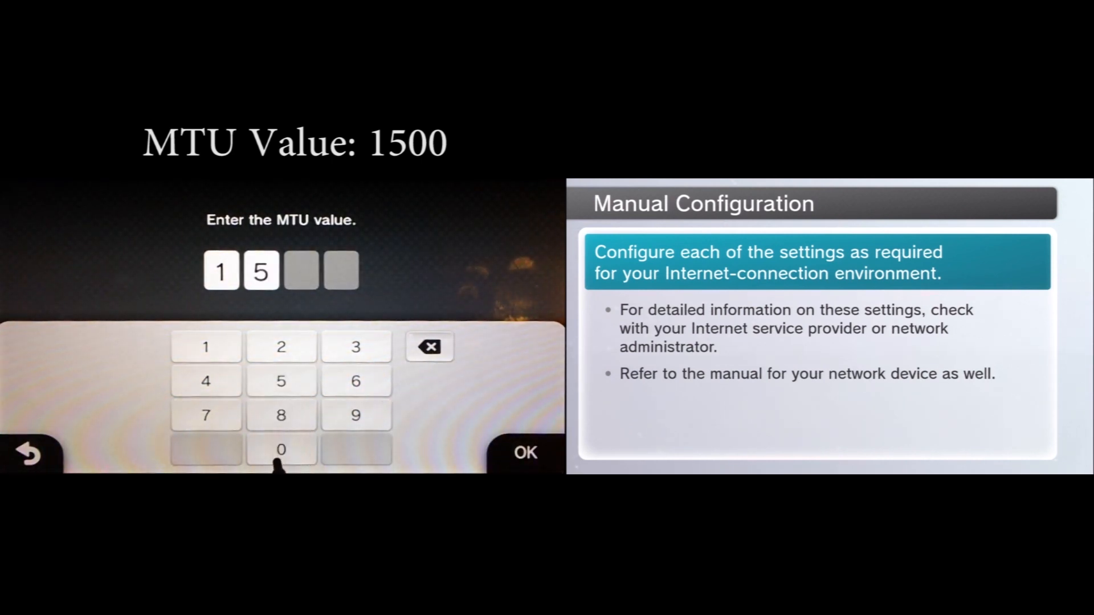
left_click(524, 452)
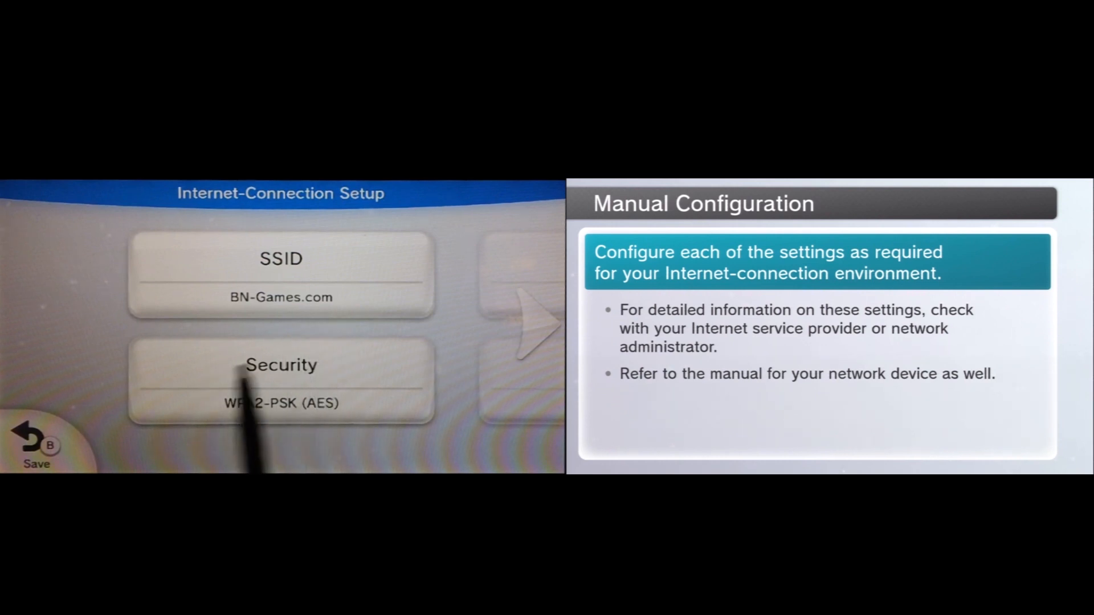
left_click(36, 453)
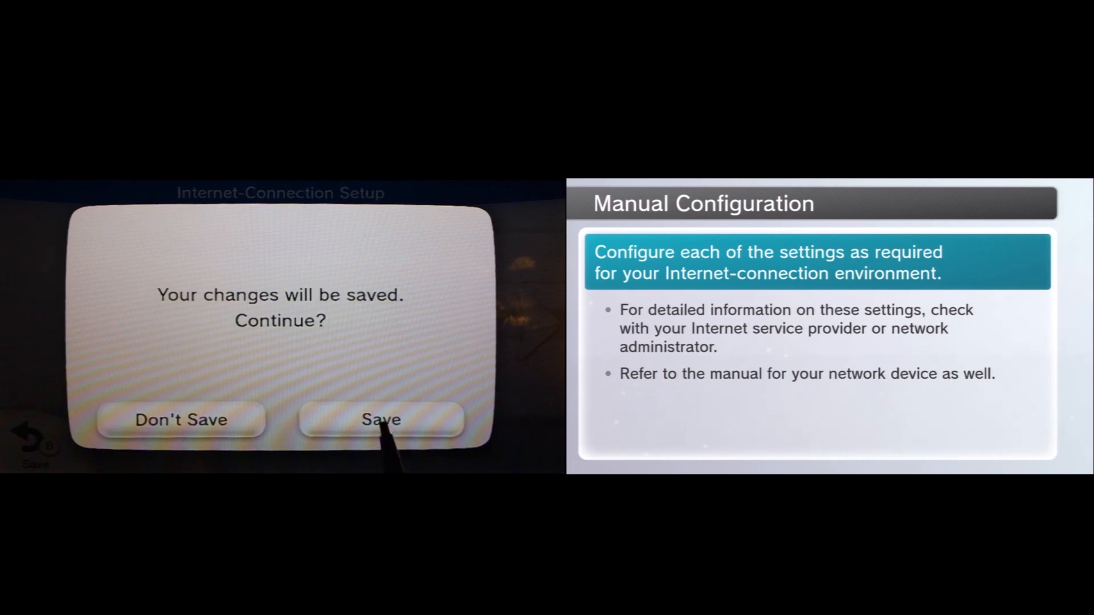
Save as Connection 1, run the connection test and acknowledge its success.
left_click(380, 419)
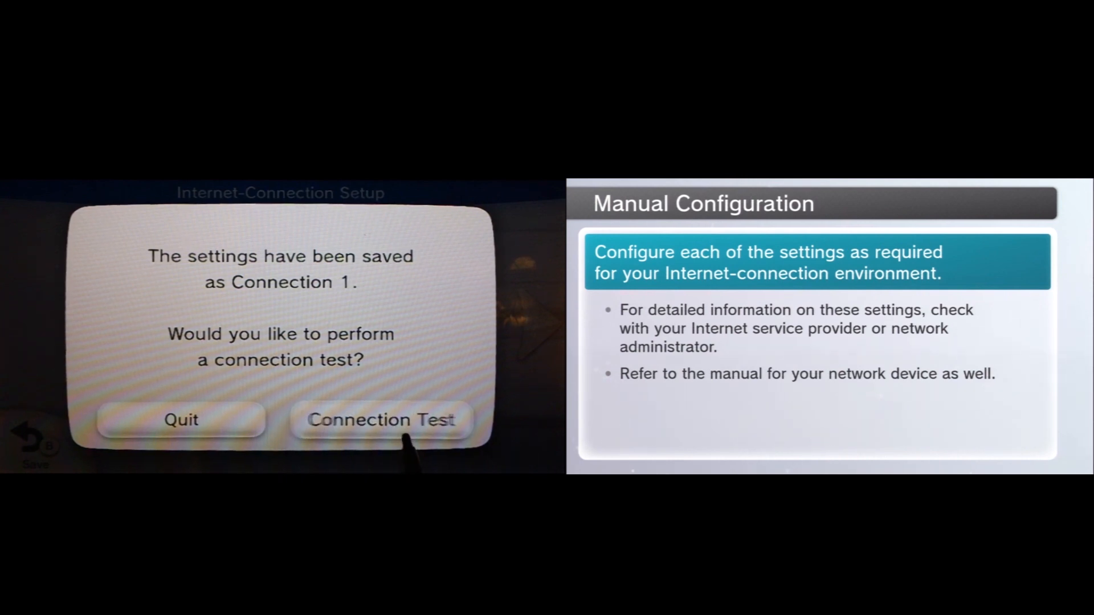
left_click(381, 421)
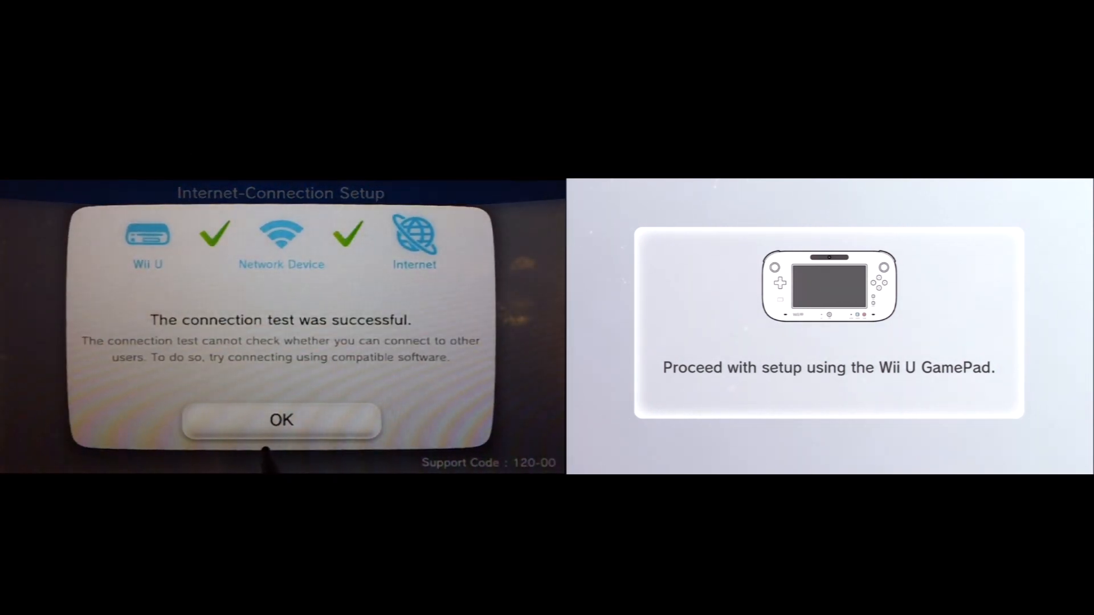
left_click(281, 419)
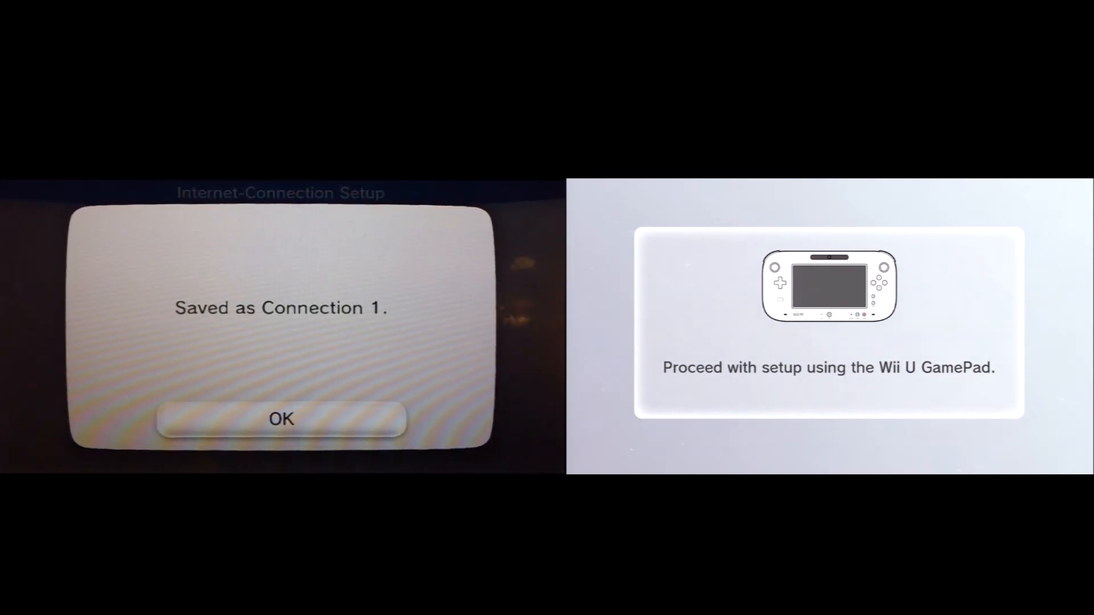
Dismiss the saved-connection notice and start the system update check.
left_click(281, 418)
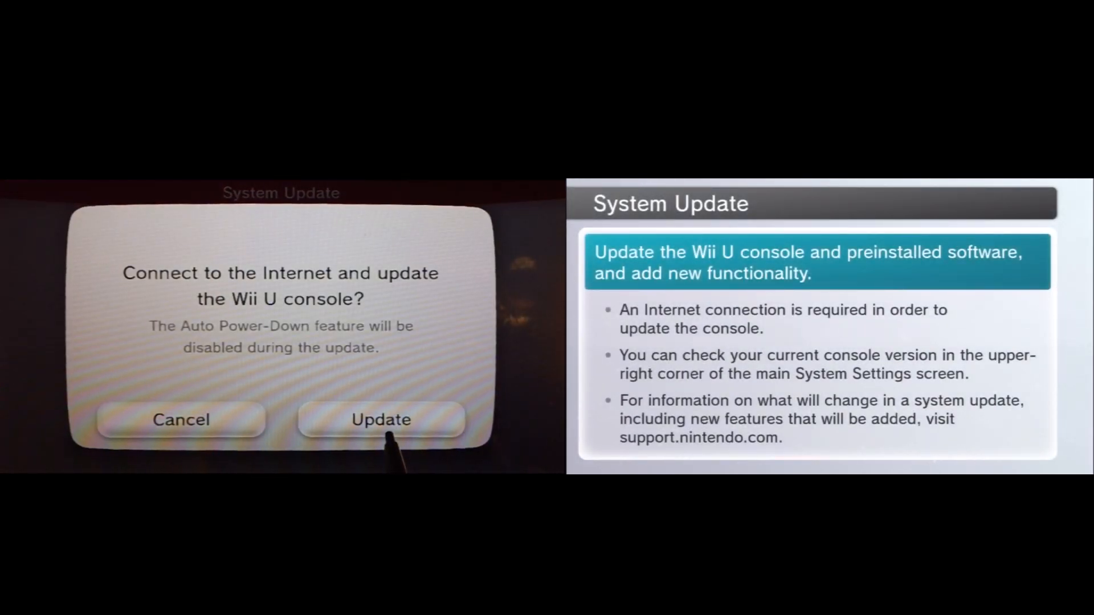
left_click(381, 419)
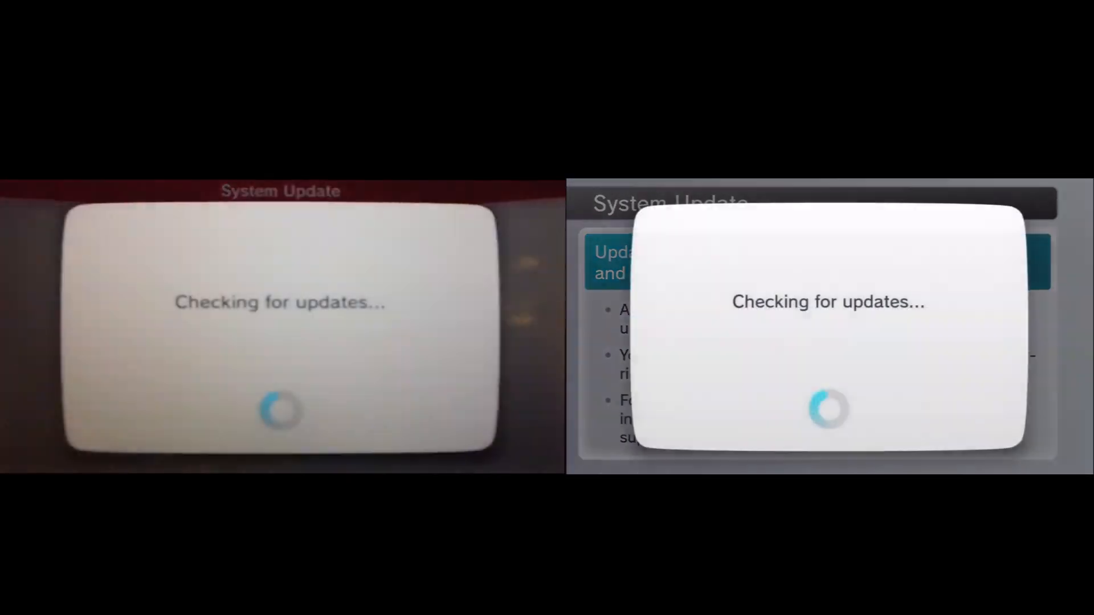